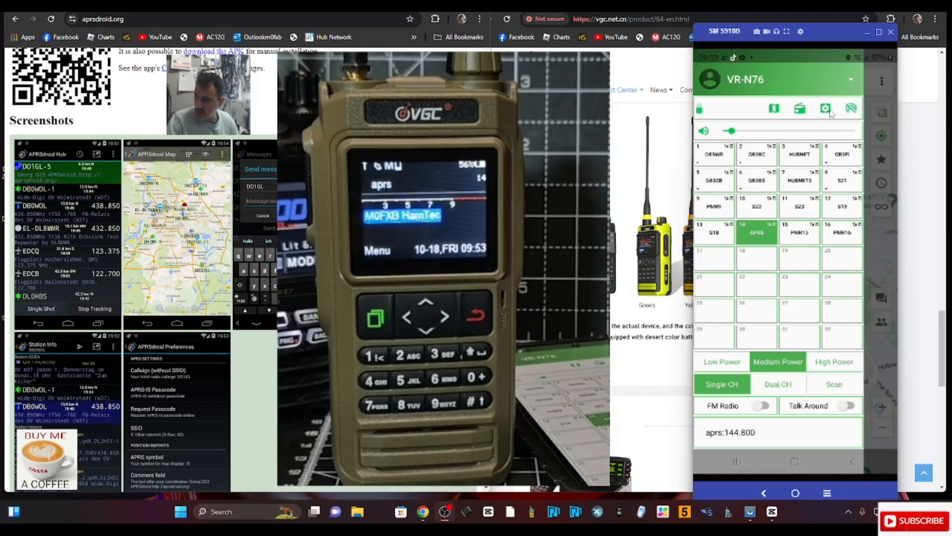
- Bring up the radio's firmware update page for version 0.7.10 with KISS protocol support
click(824, 108)
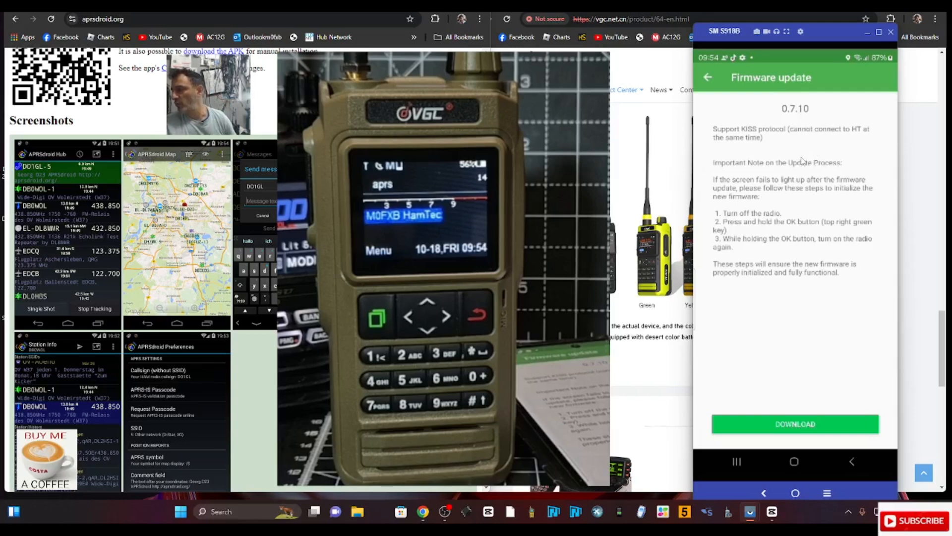
mouse_move(867, 331)
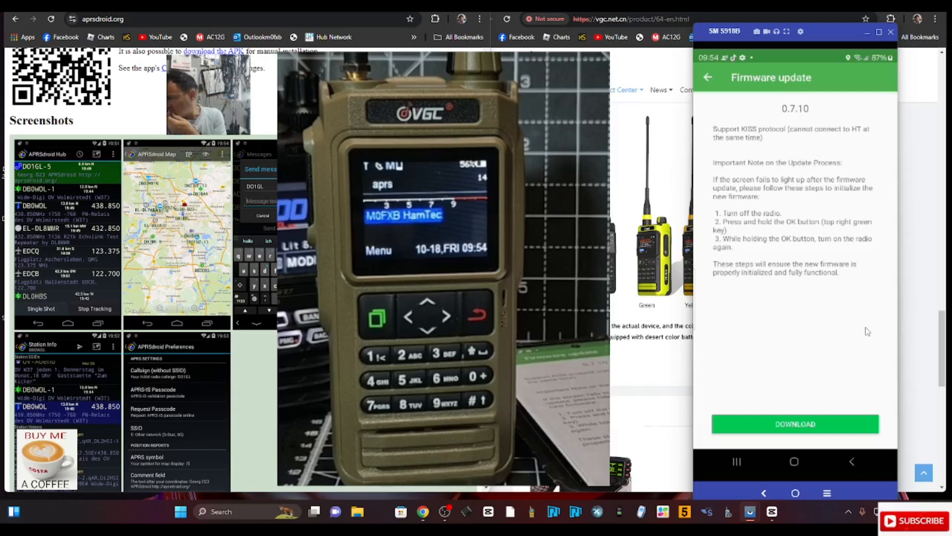
mouse_move(820, 310)
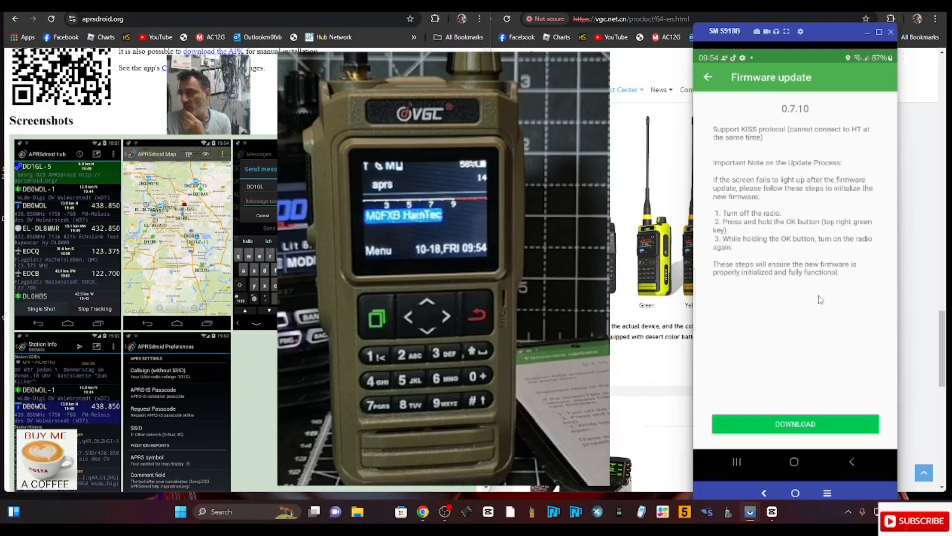
mouse_move(819, 294)
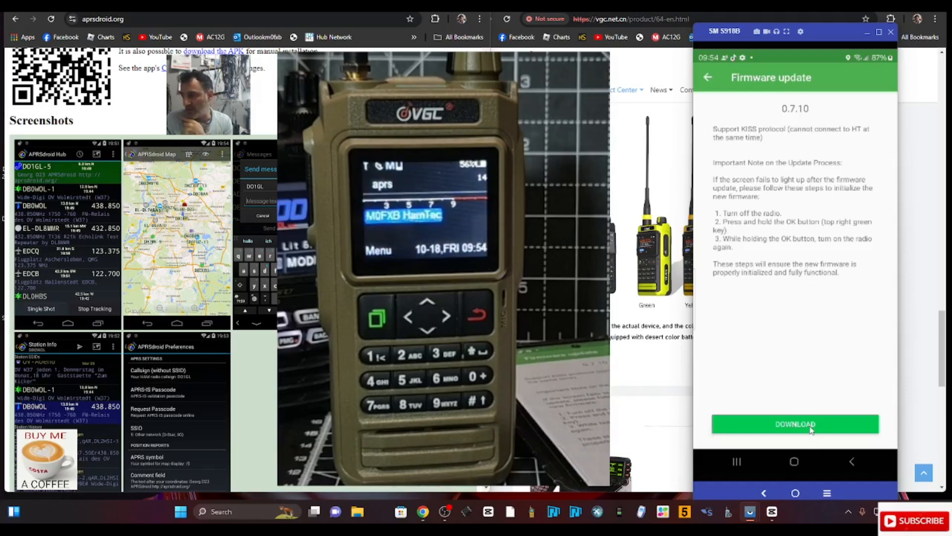
- Download firmware 0.7.10, start the install and confirm the radio reboot
click(794, 423)
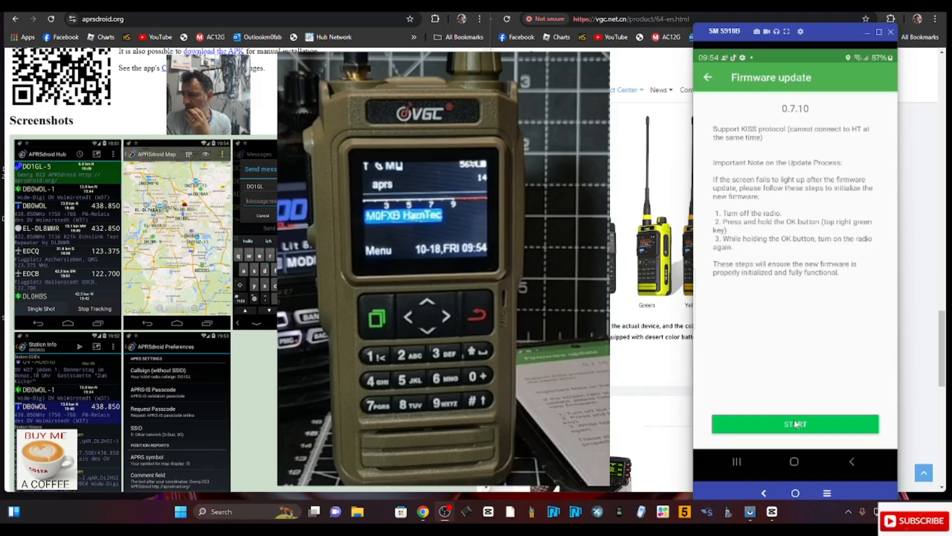
click(794, 423)
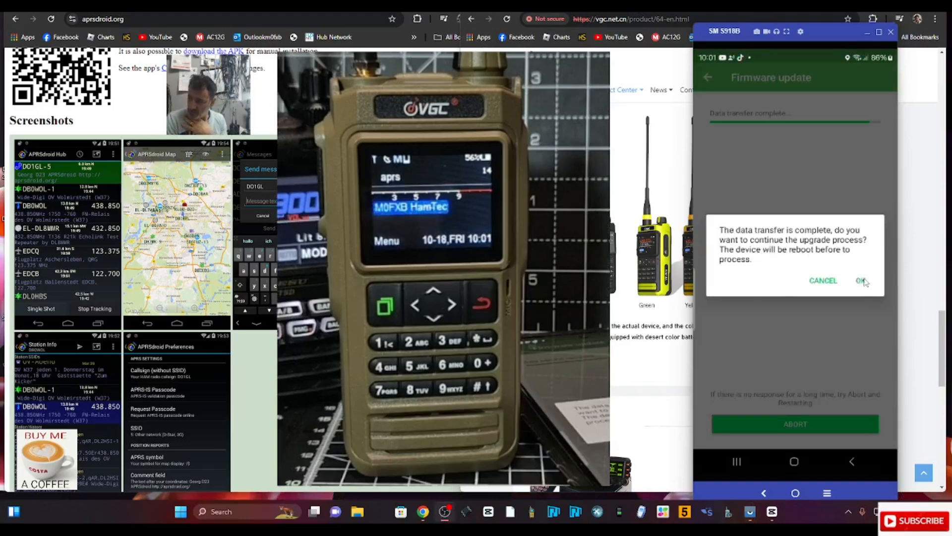
click(861, 280)
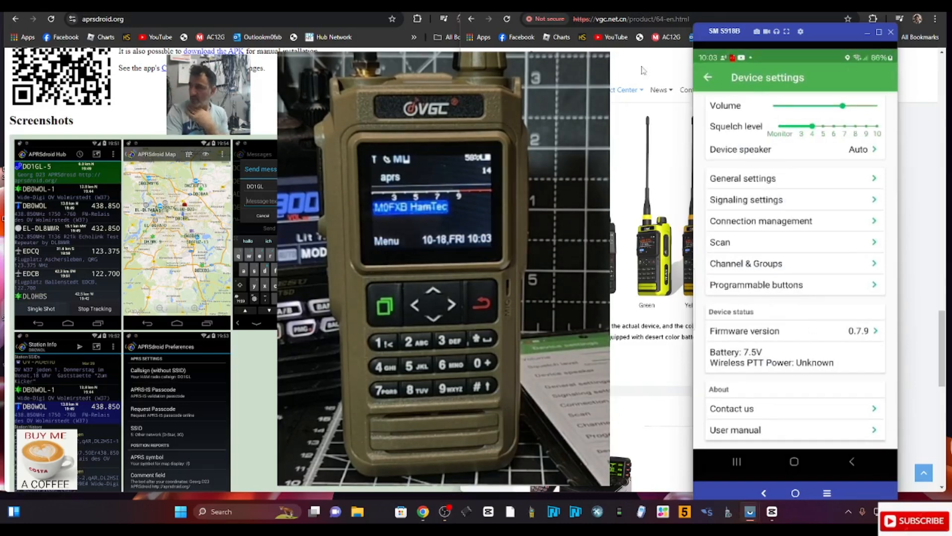
- Review the aprs channel (FM 144.800 MHz, medium power) for editing, then switch to APRSdroid
click(708, 78)
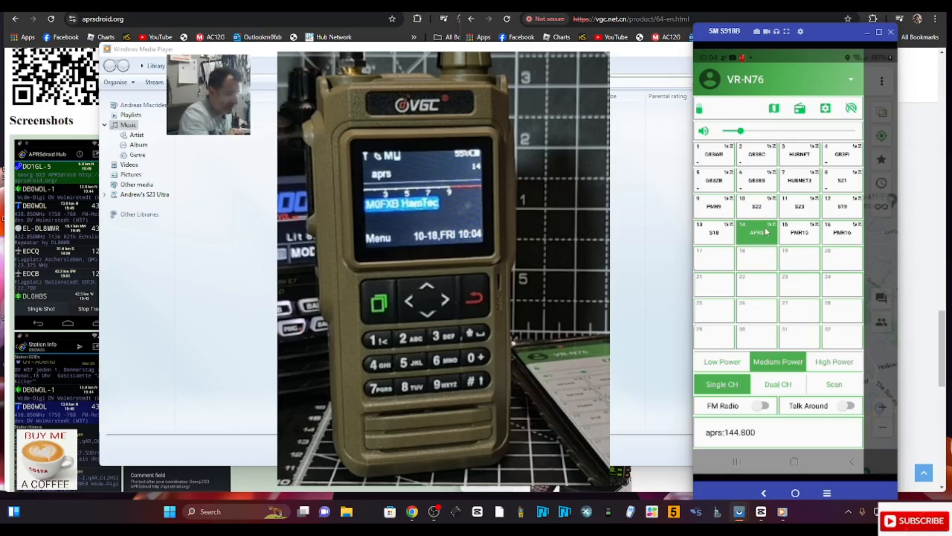
right_click(757, 231)
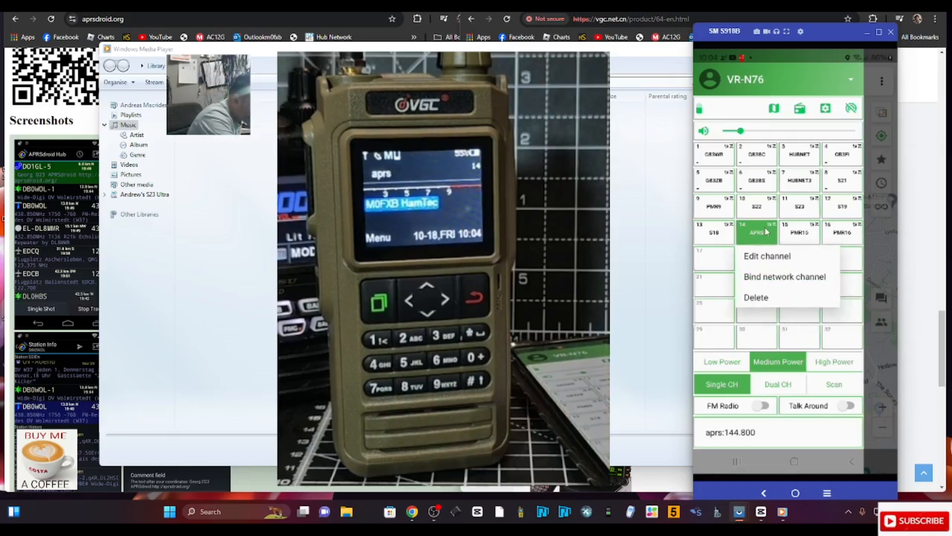
click(767, 256)
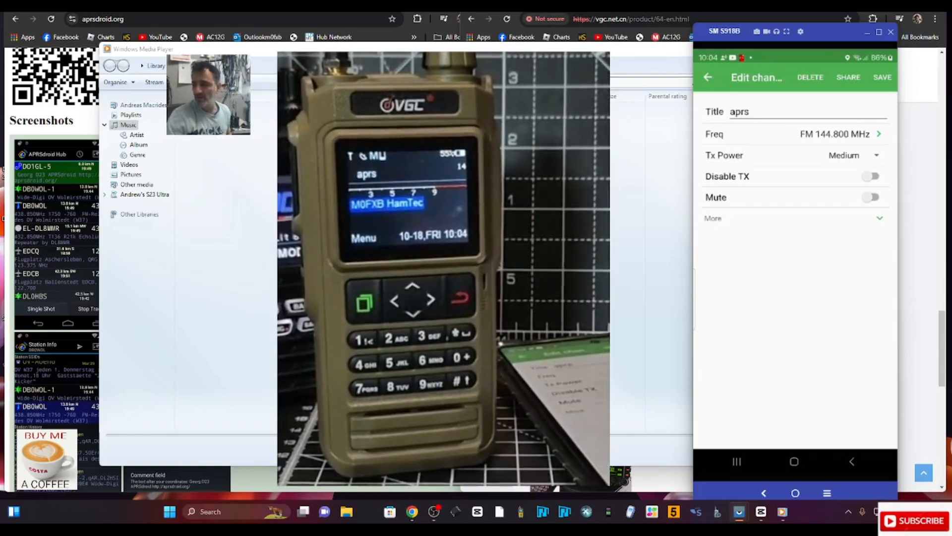
click(883, 76)
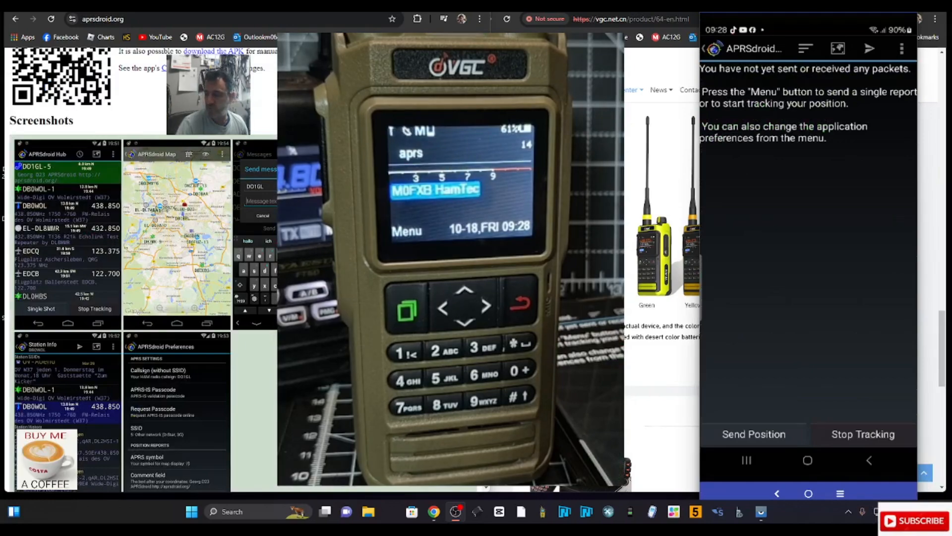
- Launch APRSdroid from app search and go to its preferences
click(102, 18)
text(ap)
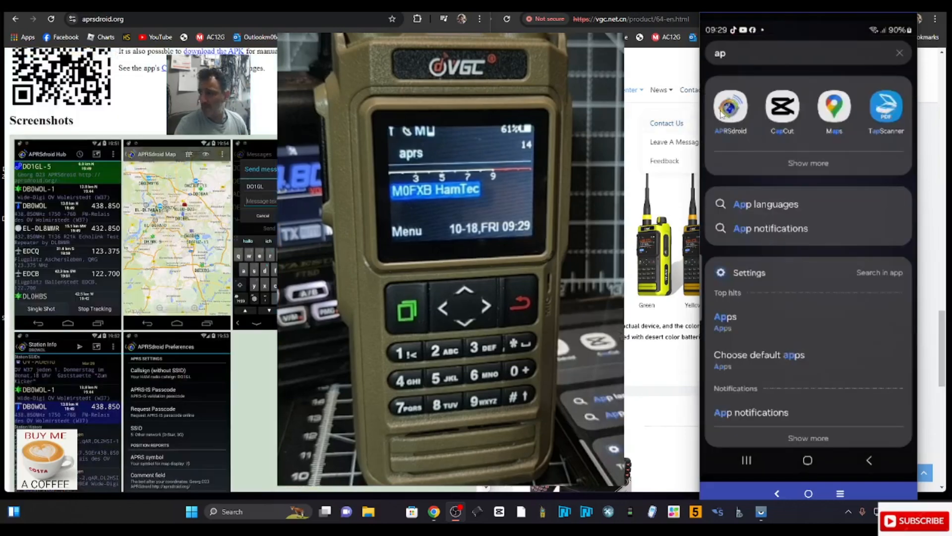
click(730, 106)
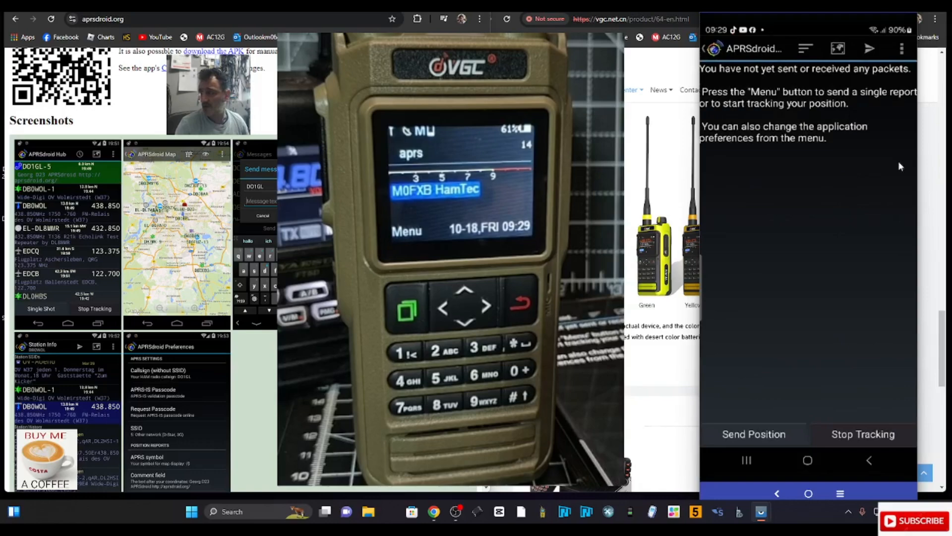
click(903, 49)
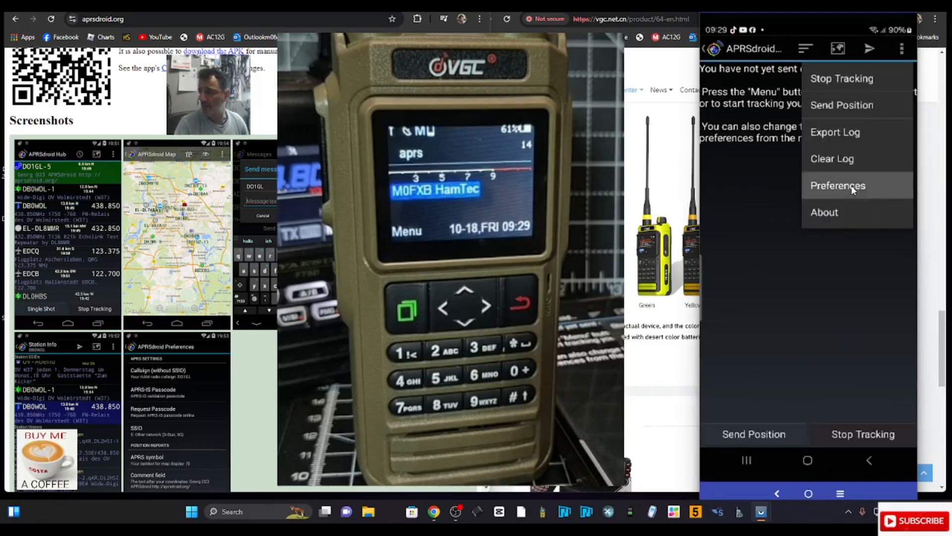
click(837, 185)
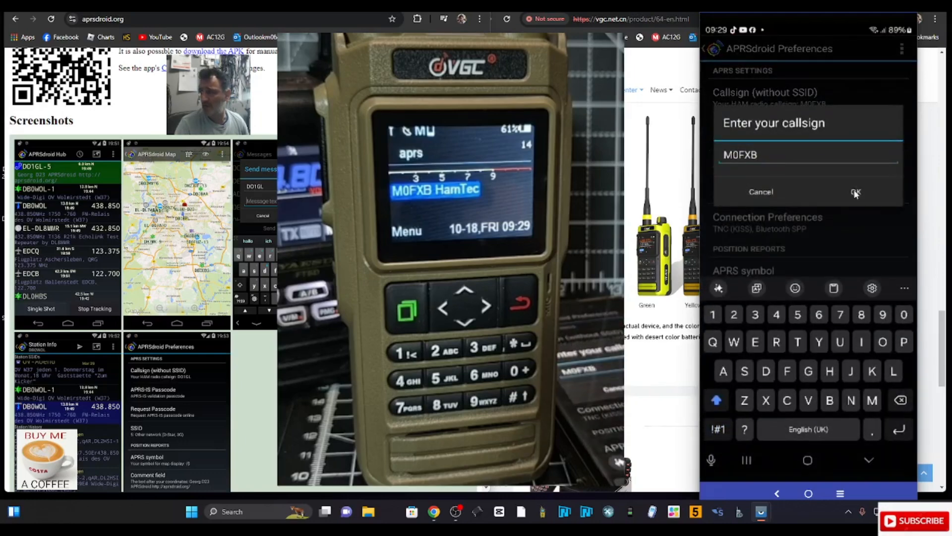
- Confirm the callsign and set the station SSID to 9, mobile station
click(857, 192)
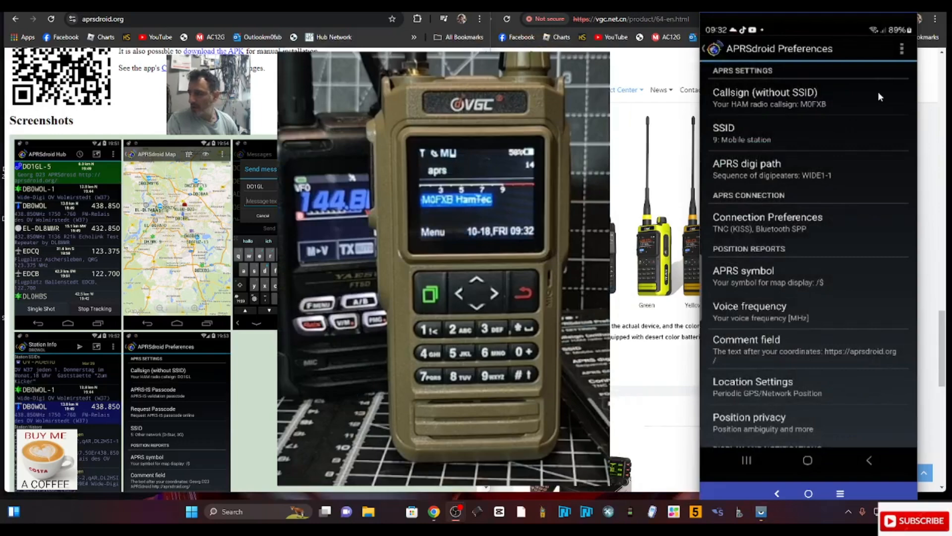
mouse_move(744, 139)
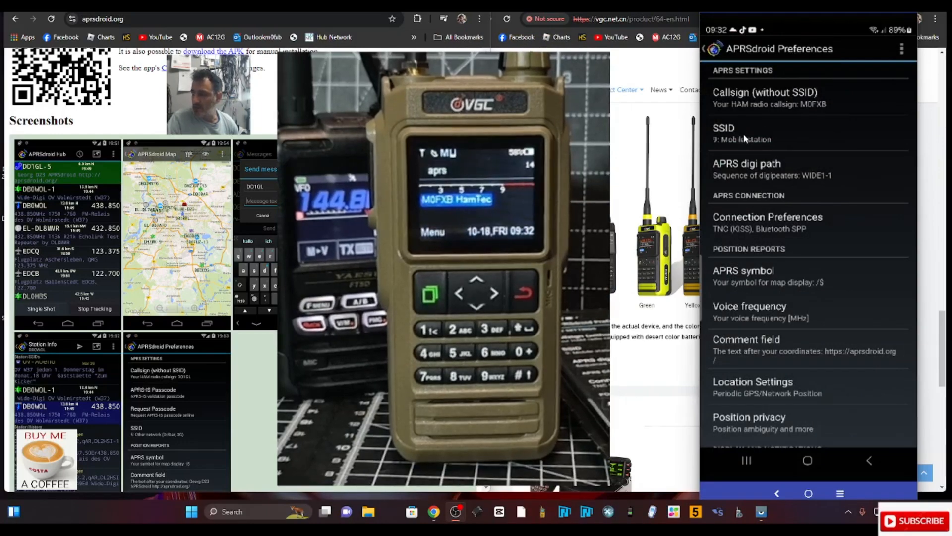
click(724, 132)
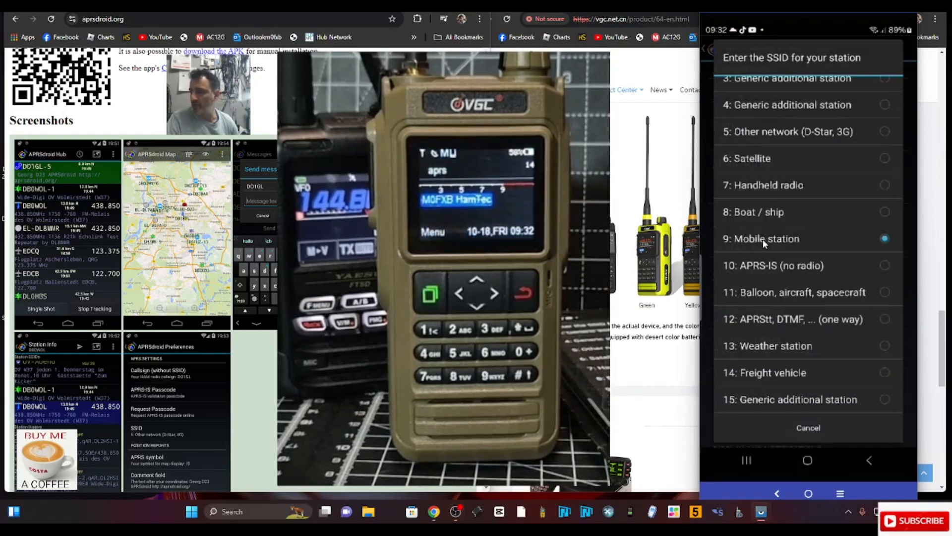
click(766, 238)
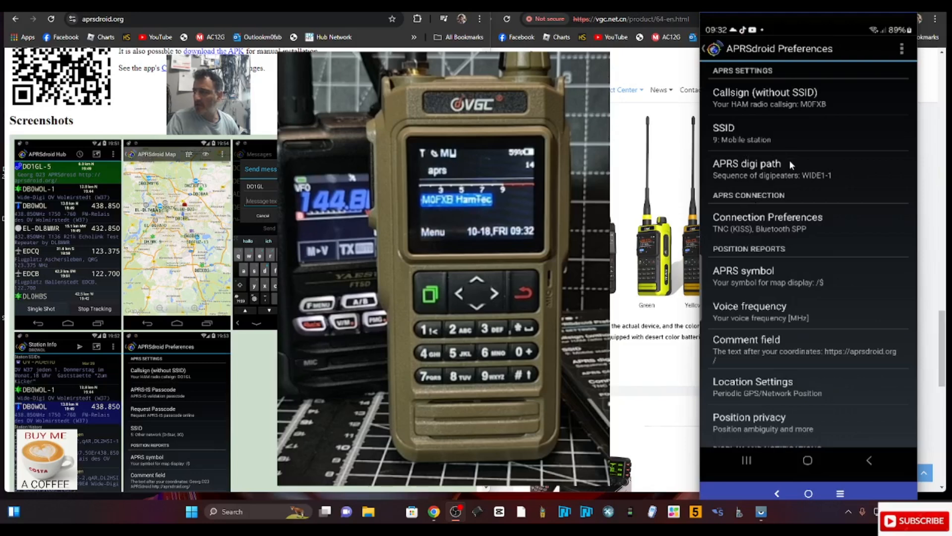
mouse_move(793, 200)
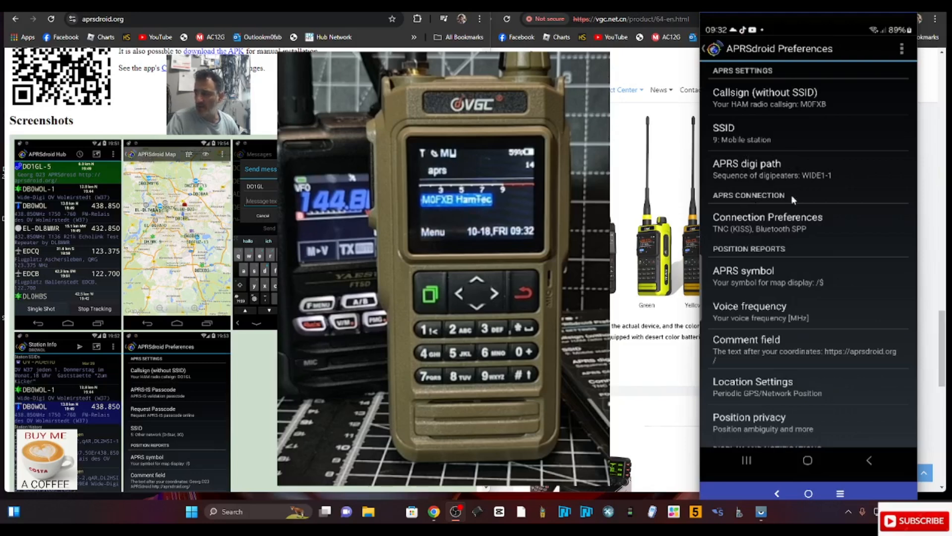
mouse_move(732, 221)
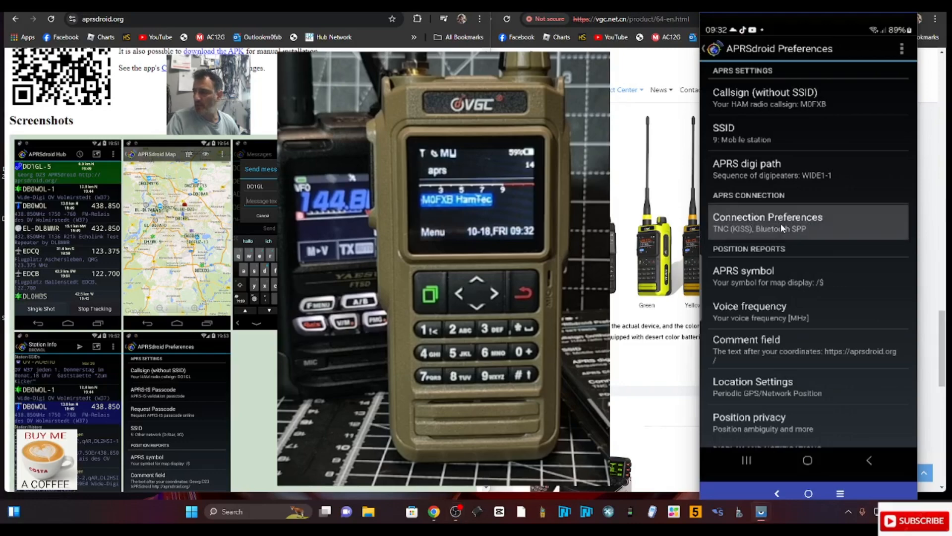
- In APRS Connection preferences enable Client Mode and keep Bluetooth SPP as the connection type
click(766, 222)
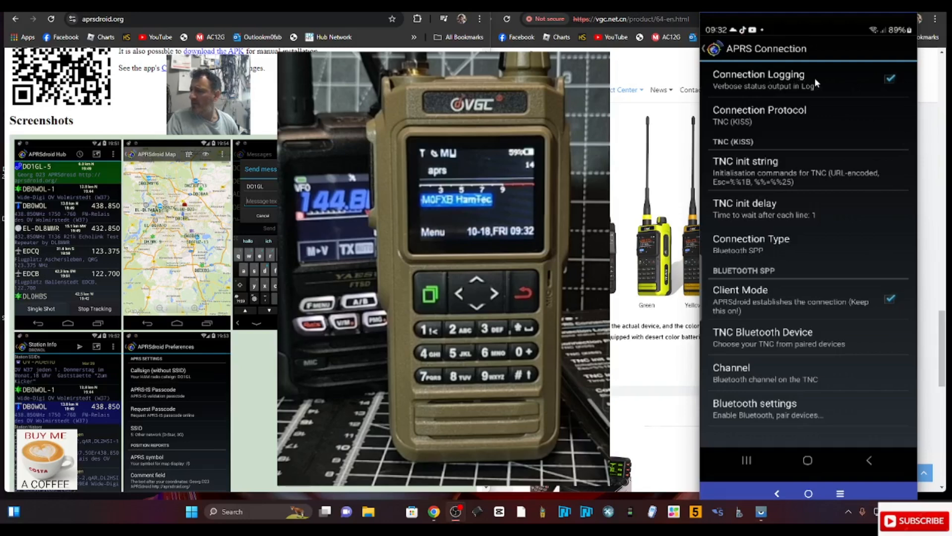
mouse_move(749, 304)
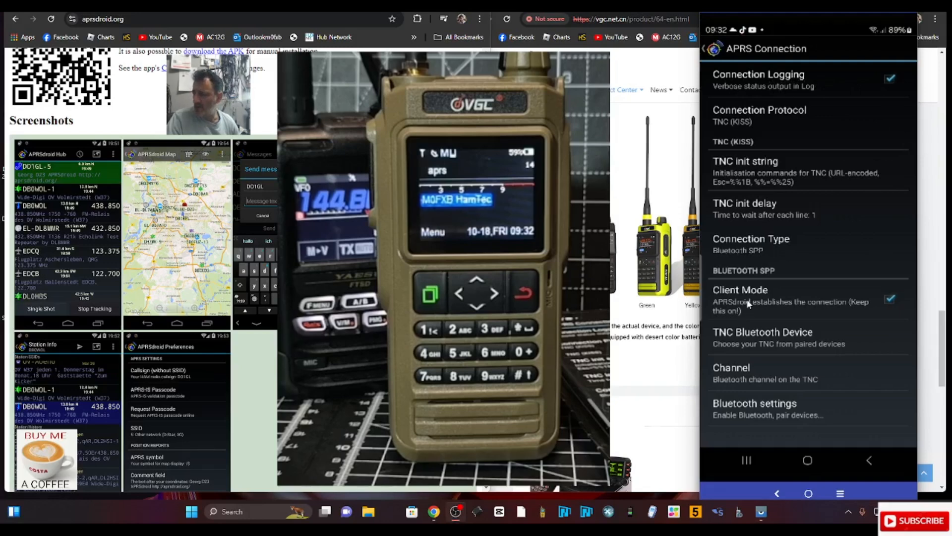
click(891, 299)
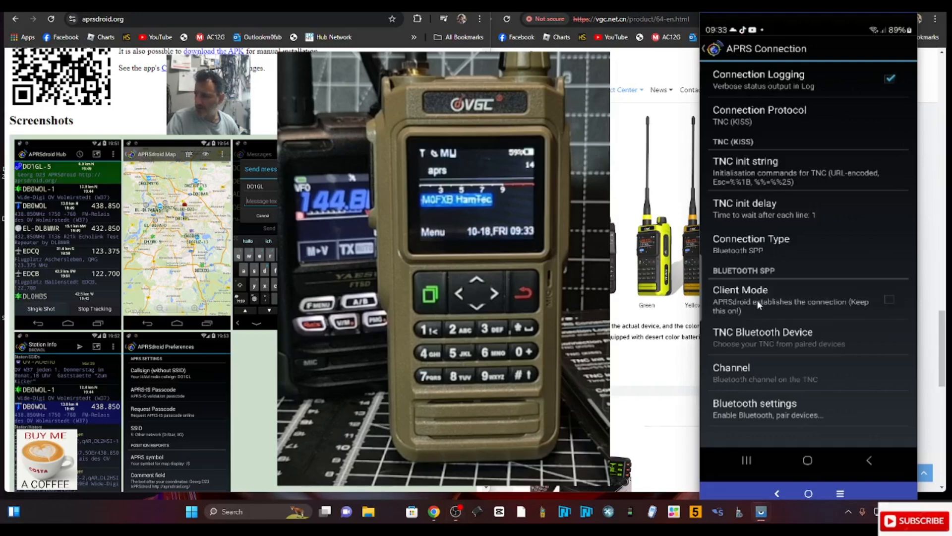
click(890, 299)
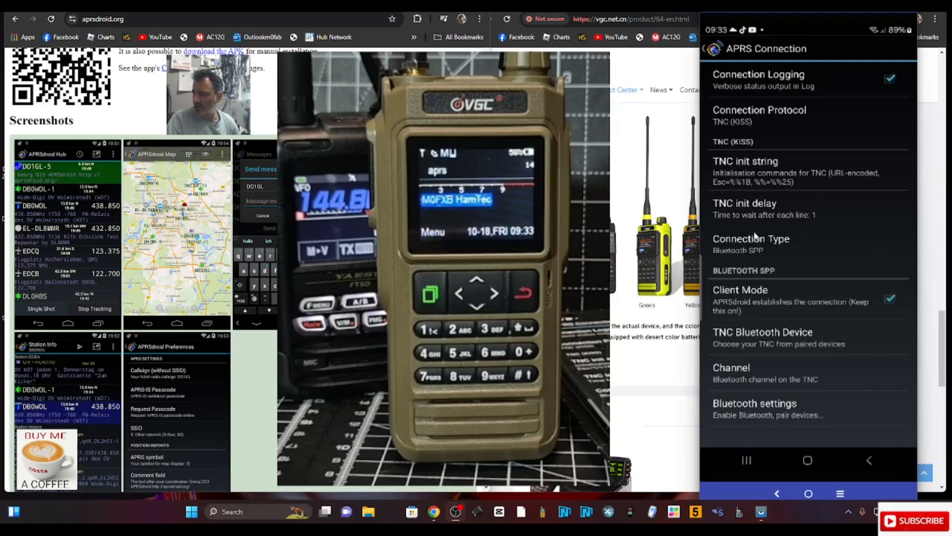
click(751, 243)
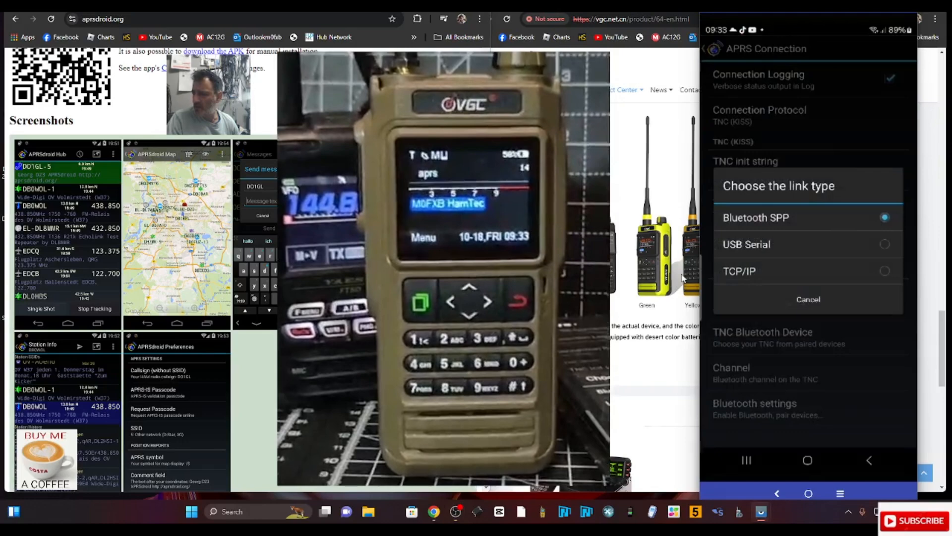
mouse_move(908, 255)
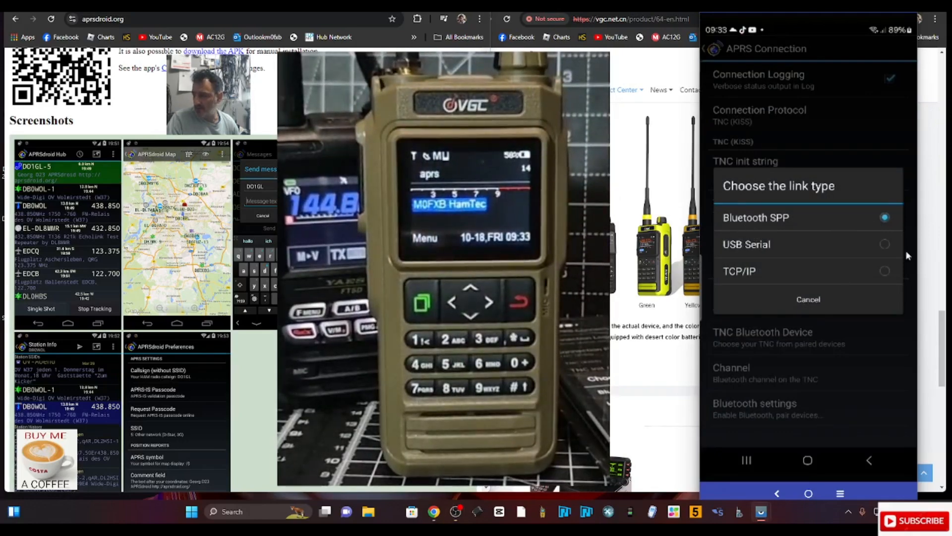
click(756, 217)
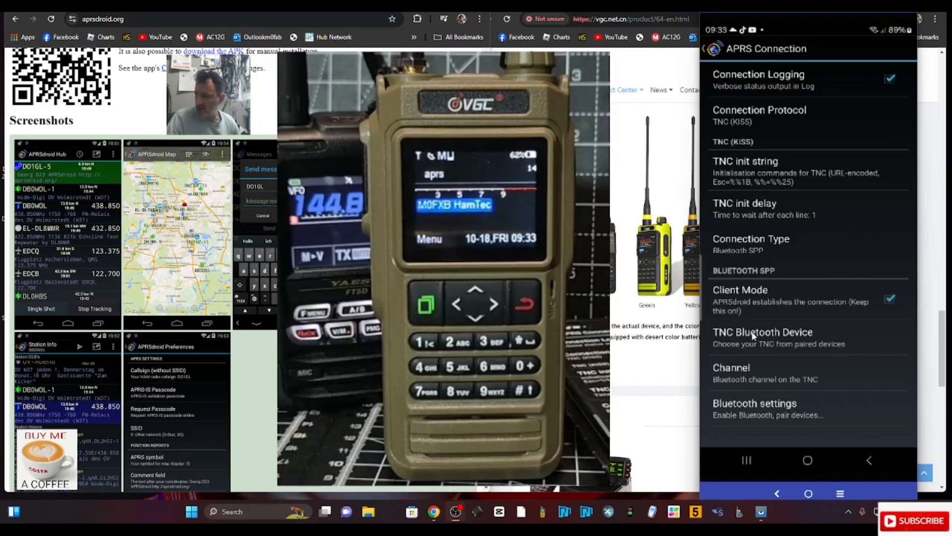
- Choose the VR-N76 as the TNC Bluetooth device from the paired devices list
click(763, 337)
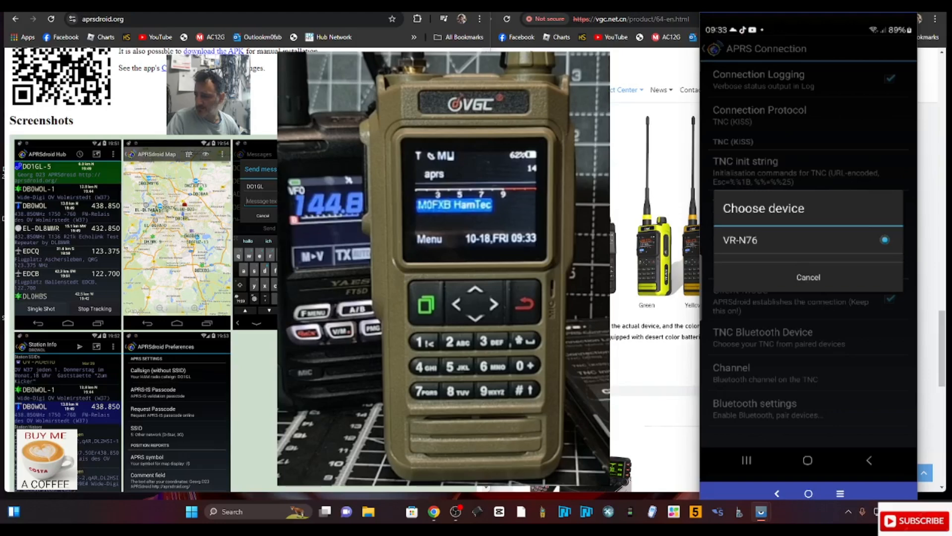
click(740, 240)
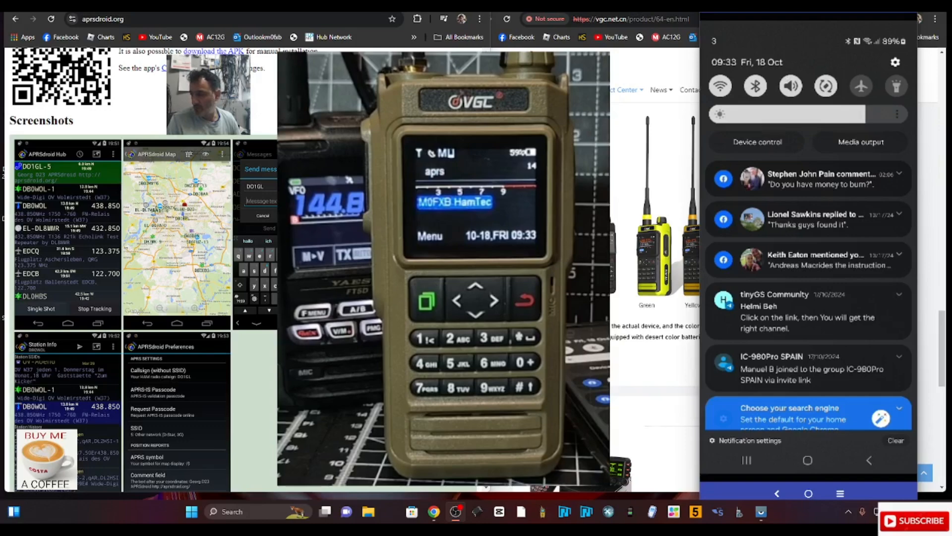
- Check VR-N76 appears among paired Bluetooth devices in Android Settings, then return to APRSdroid's connection settings
click(755, 85)
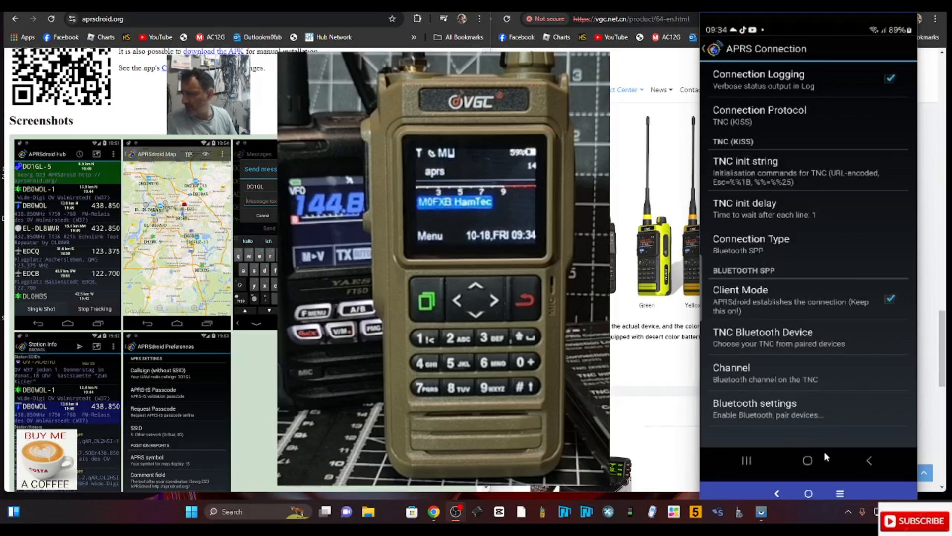
click(755, 408)
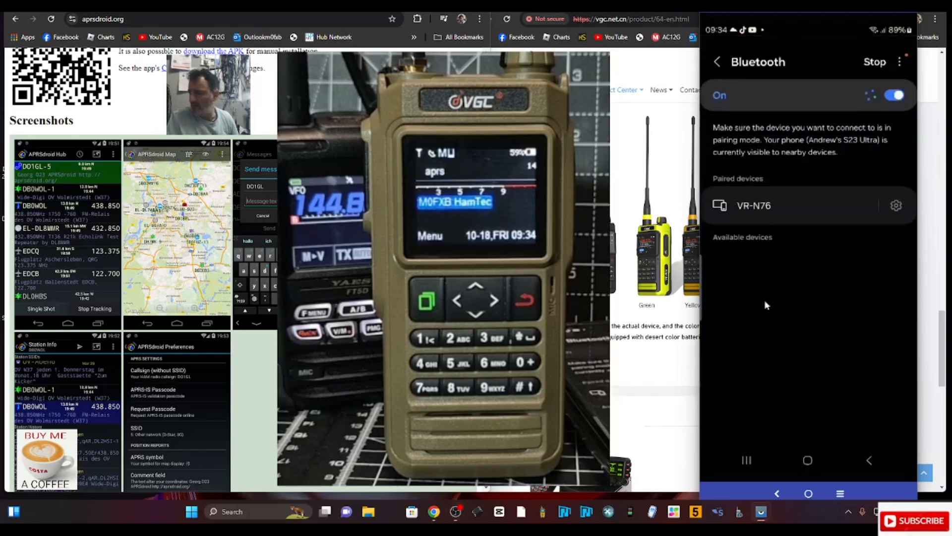
click(716, 61)
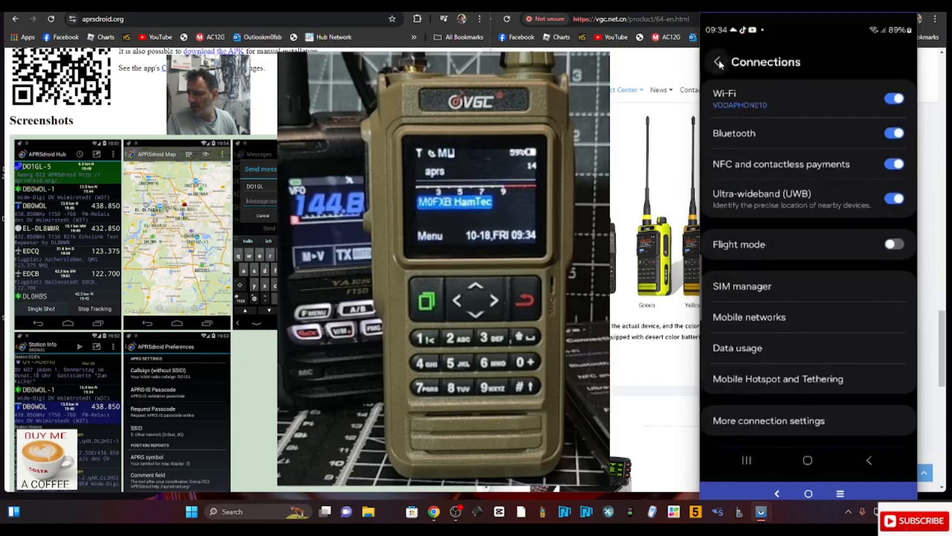
click(718, 62)
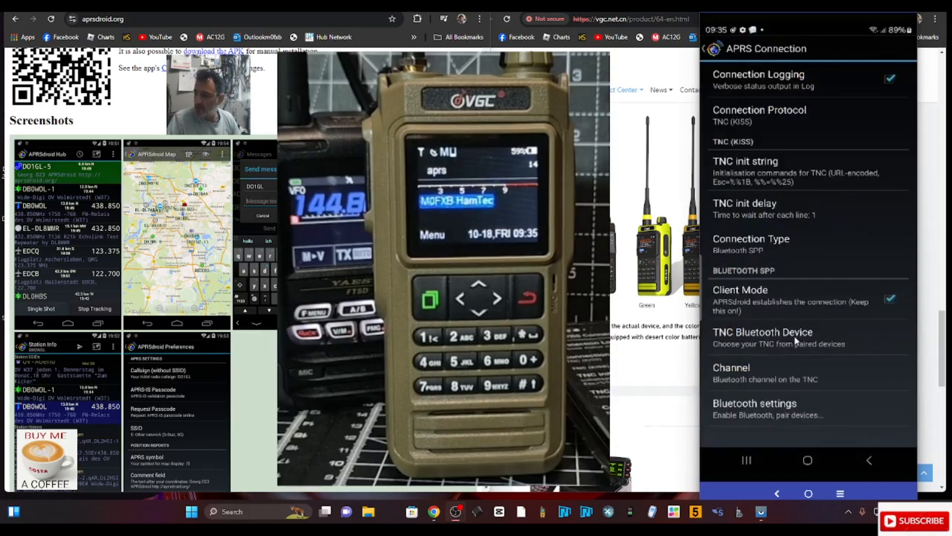
- Re-select VR-N76 as the TNC Bluetooth device and leave the preferences for the map view
click(763, 337)
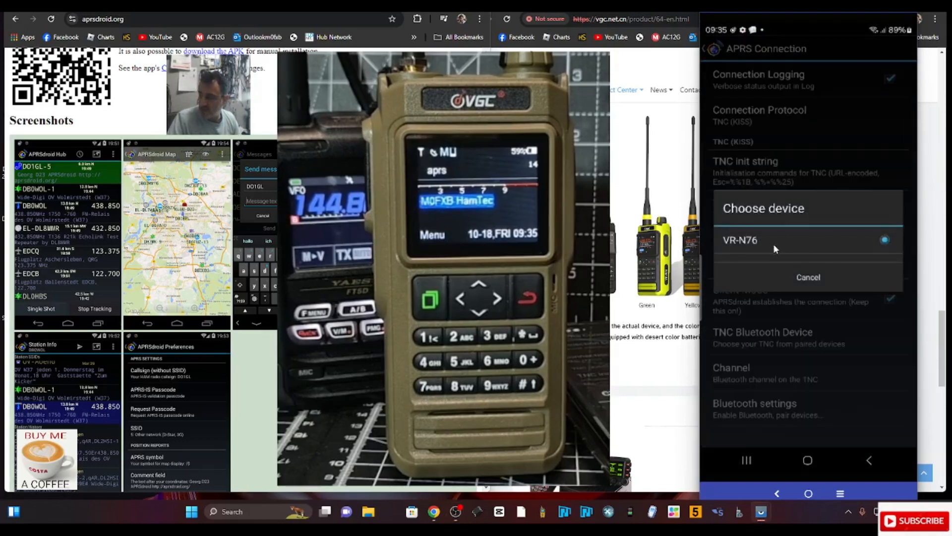
click(740, 240)
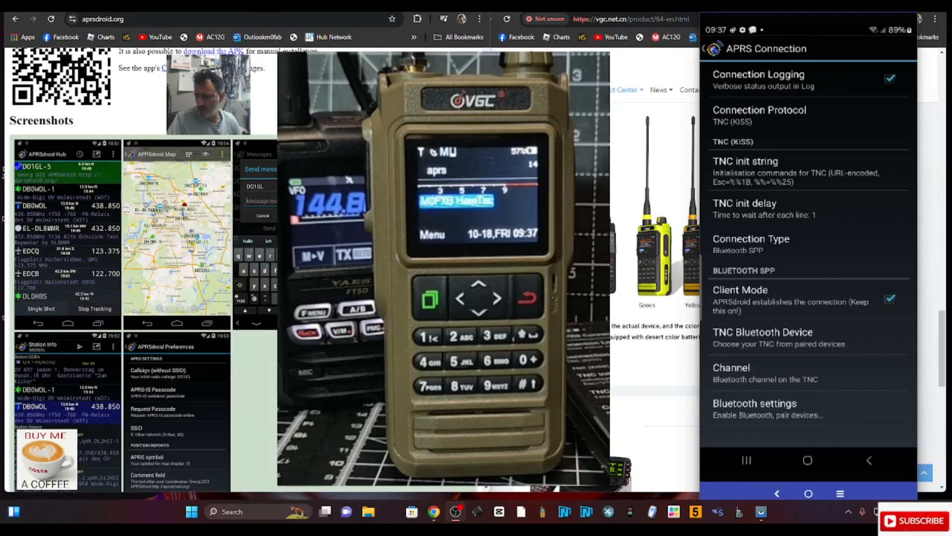
click(869, 459)
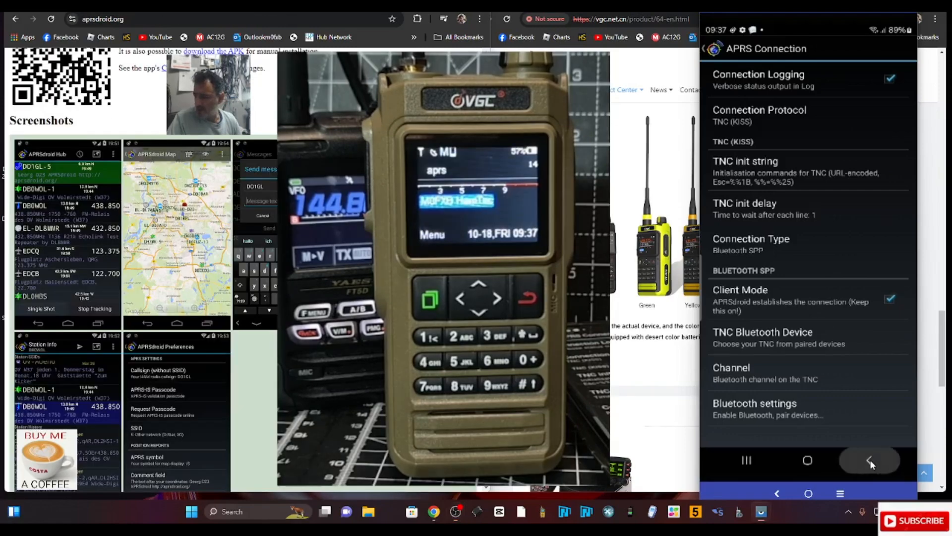
click(870, 461)
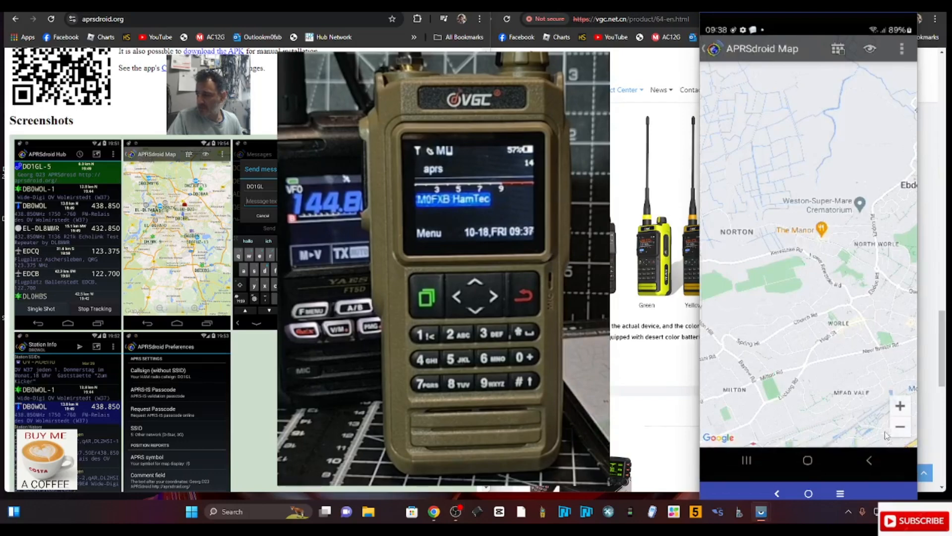
- Switch from the map to the Log view showing two received APRS packets
click(901, 426)
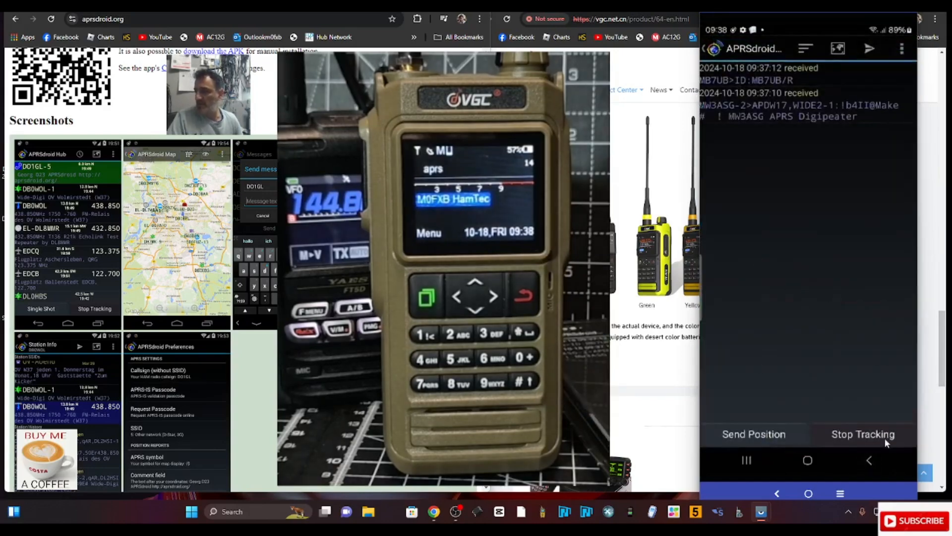
- Stop and restart tracking so the log reports Connected to TNC, Bluetooth OK and a position sent
click(862, 434)
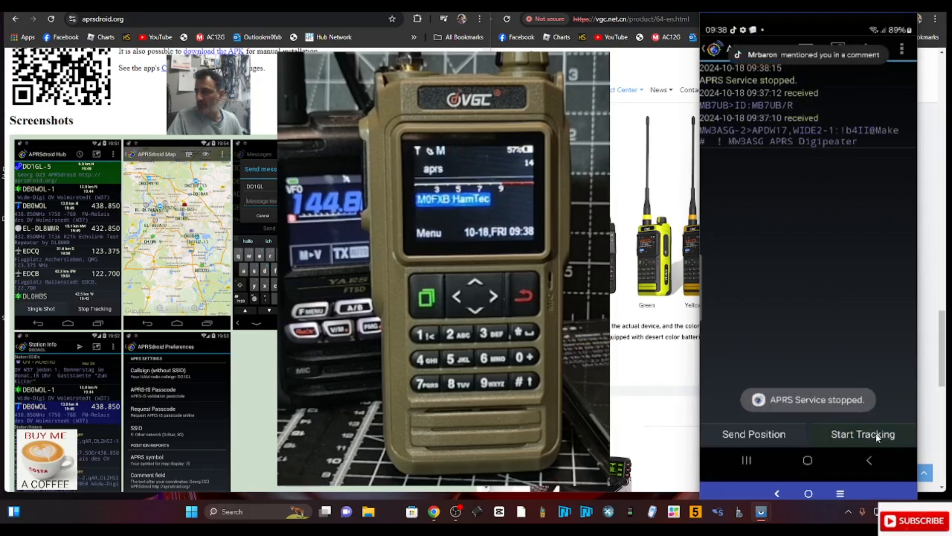
click(862, 433)
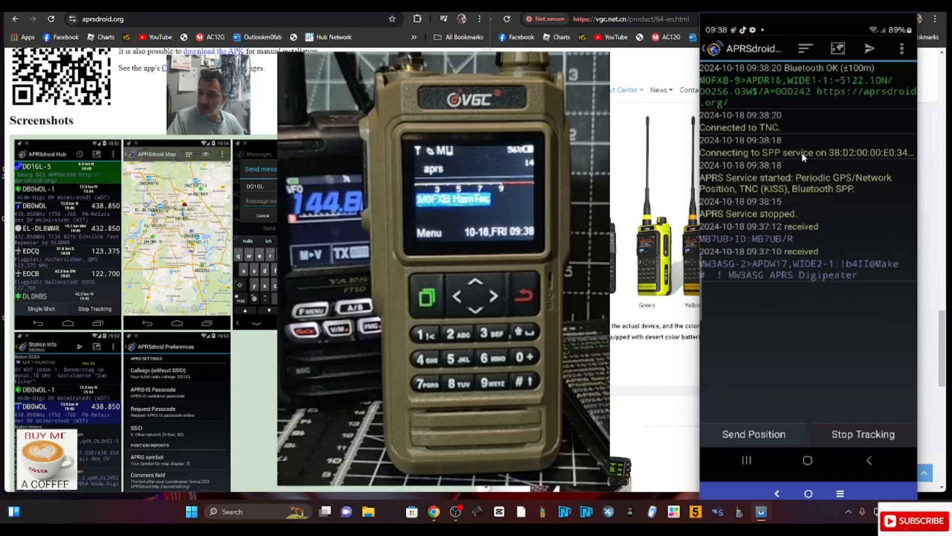
mouse_move(778, 204)
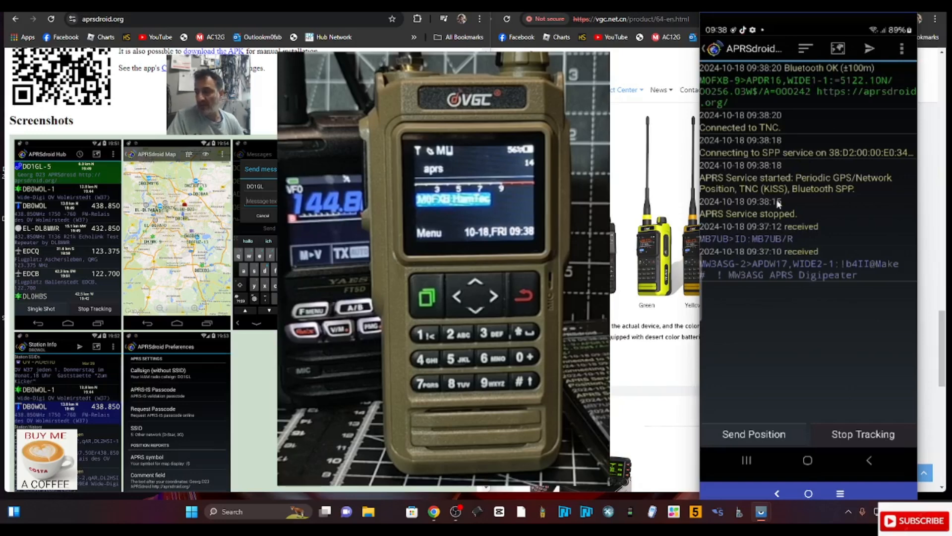
mouse_move(624, 237)
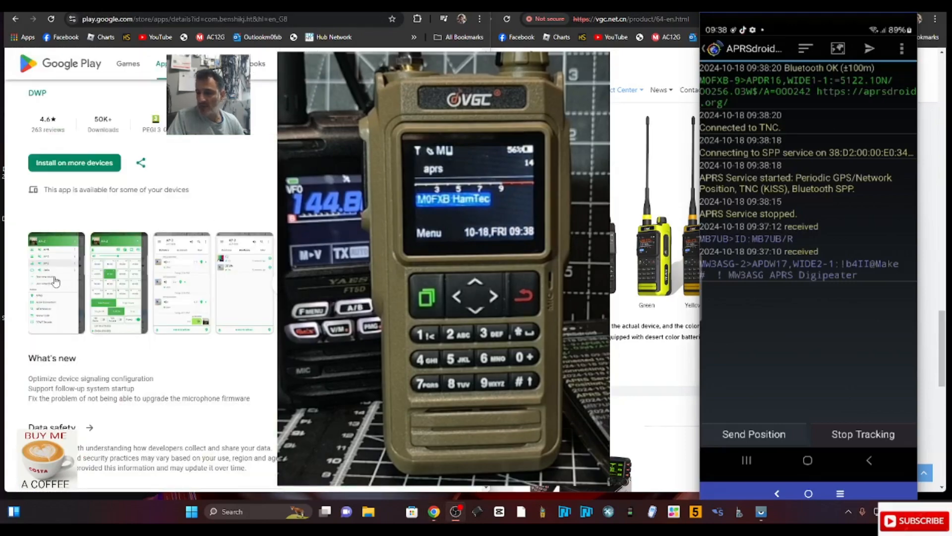
mouse_move(226, 210)
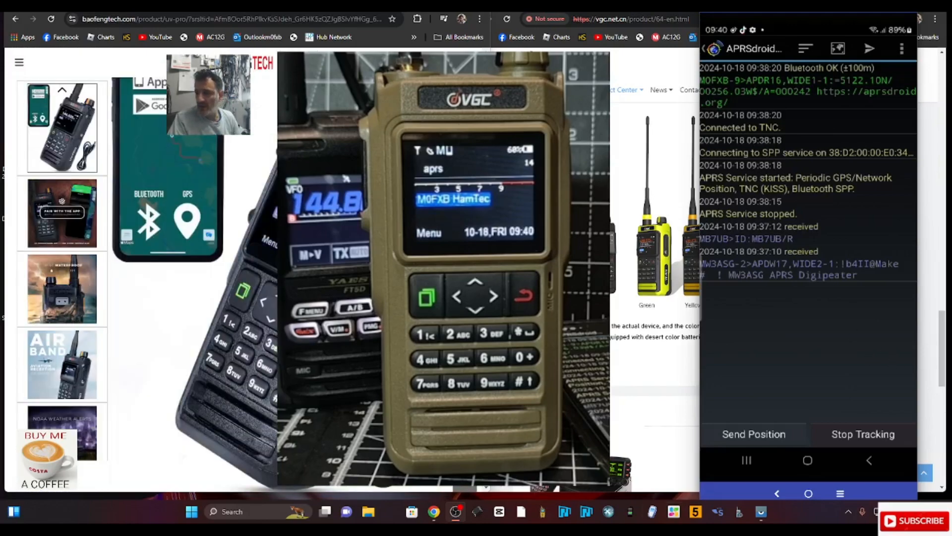
- Scroll down the BTECH UV-PRO product page to its description
scroll(down, 3)
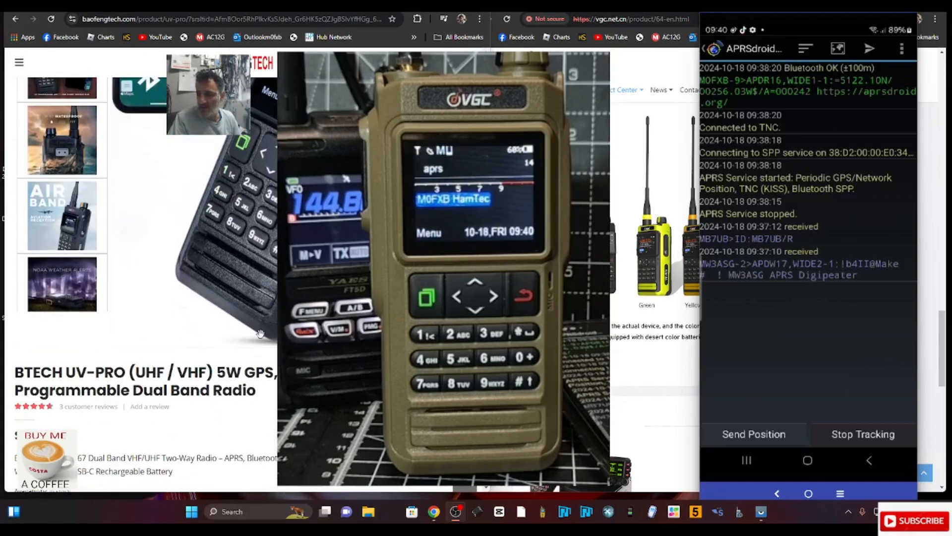
scroll(down, 3)
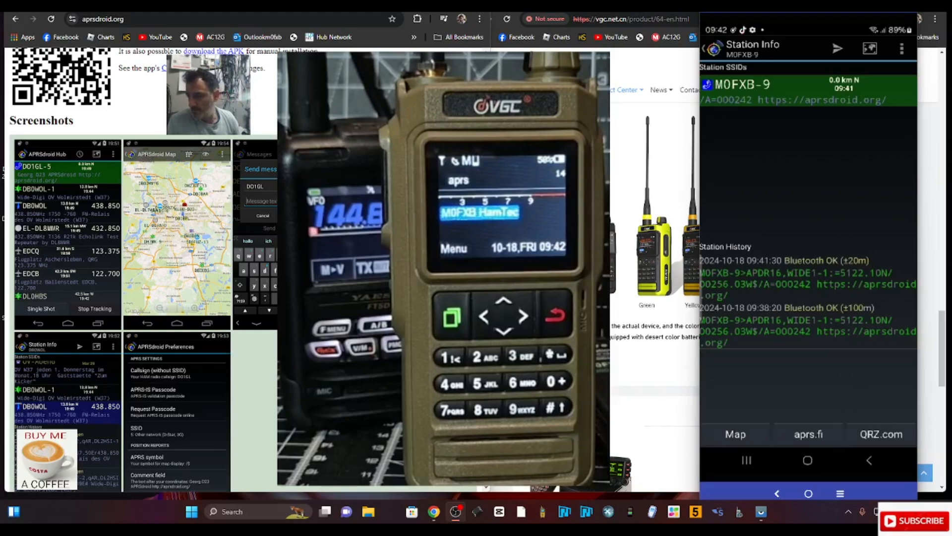
- Return from the station details to the log showing the newly received packet
click(706, 48)
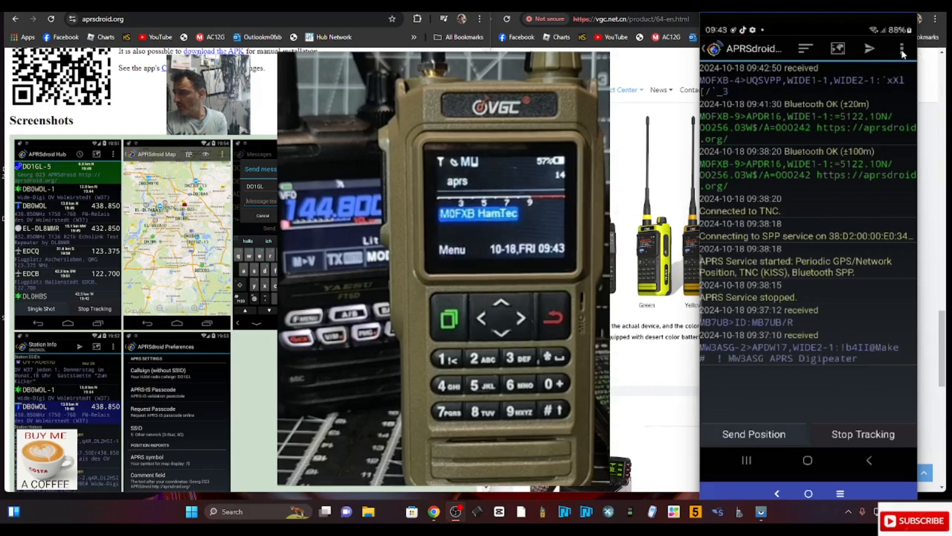
- Reach the Connection Preferences showing the TNC (KISS) protocol
click(903, 49)
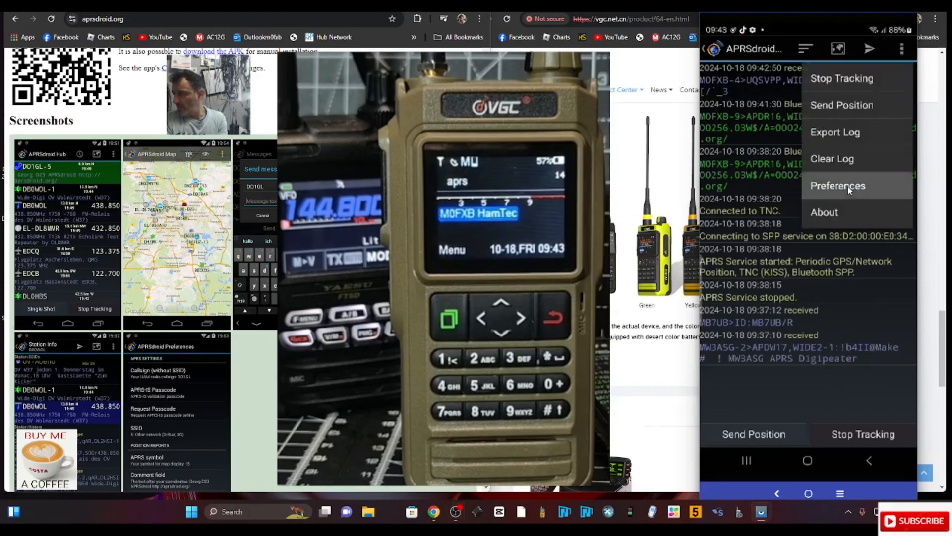
click(837, 186)
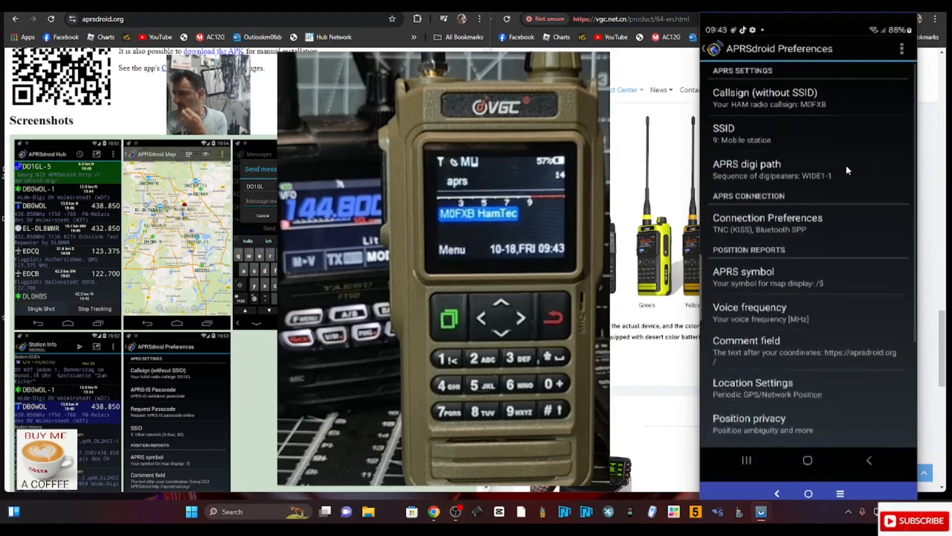
click(767, 217)
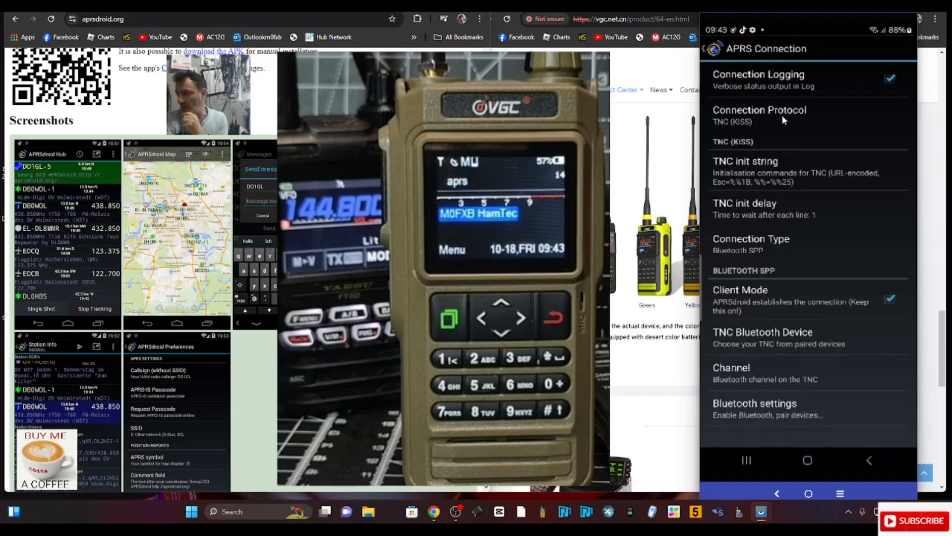
click(760, 115)
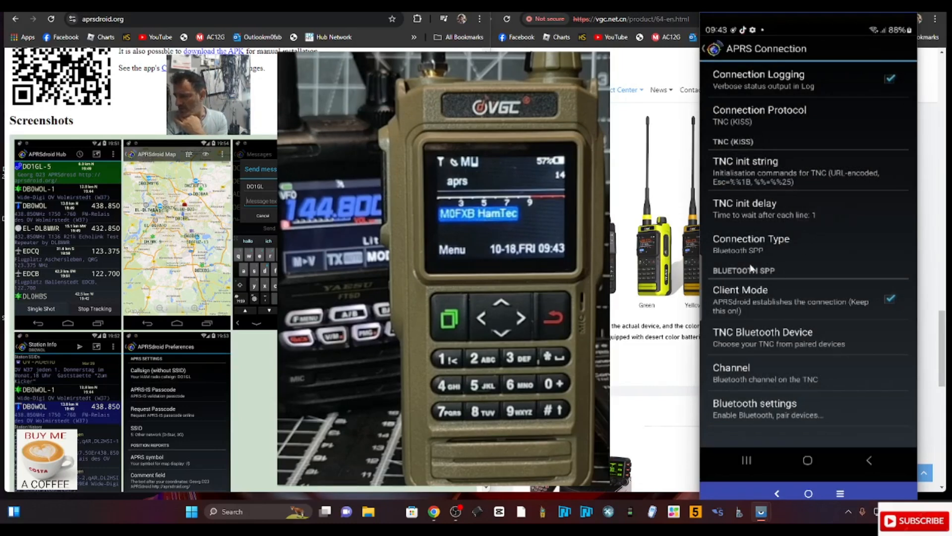
- Confirm Bluetooth SPP stays selected as the link type
click(751, 243)
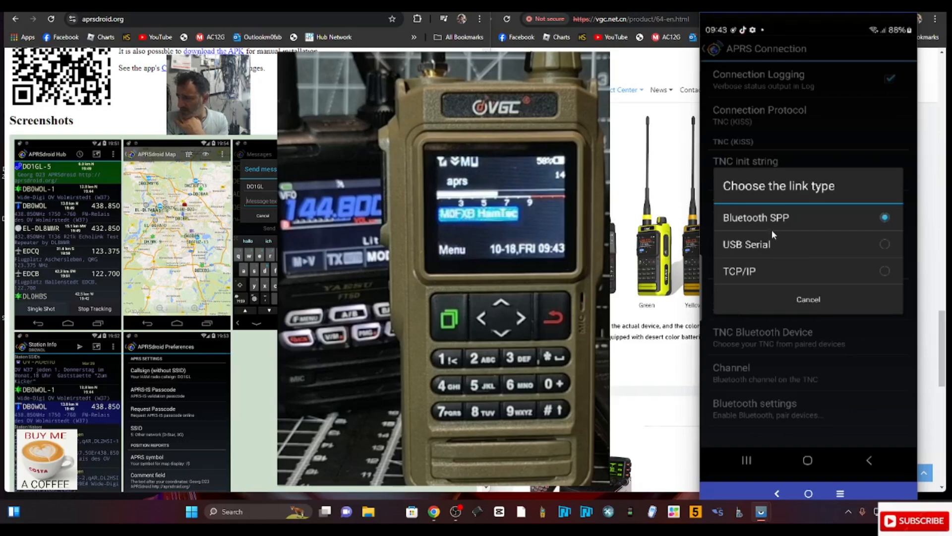
click(756, 217)
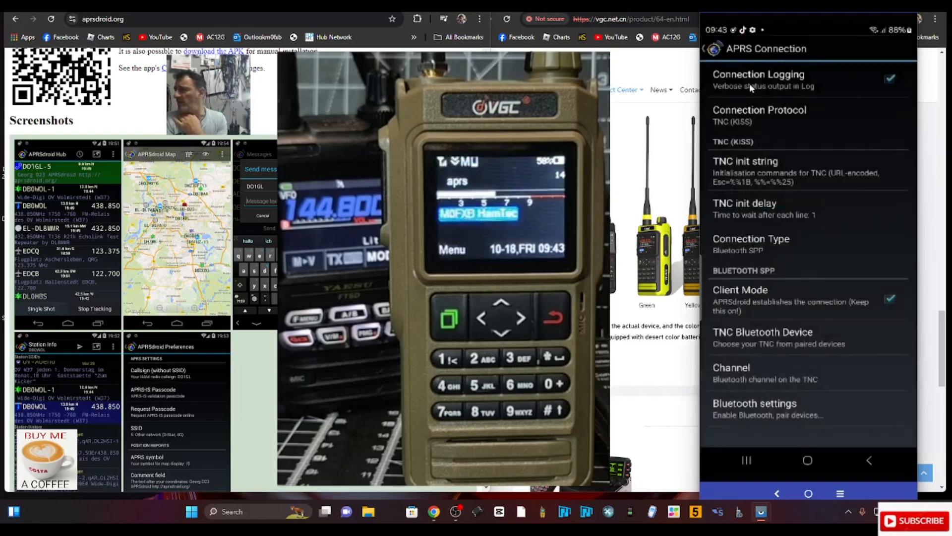
click(751, 243)
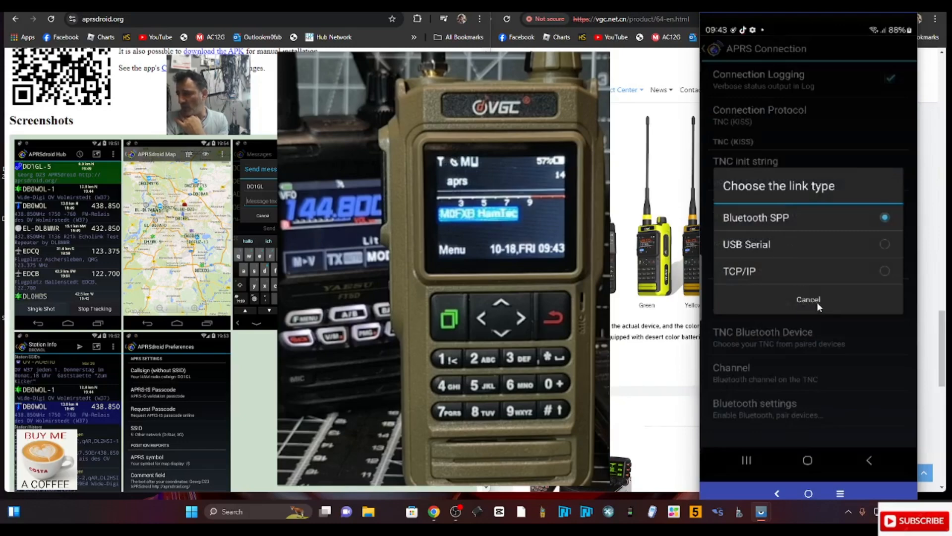
click(755, 217)
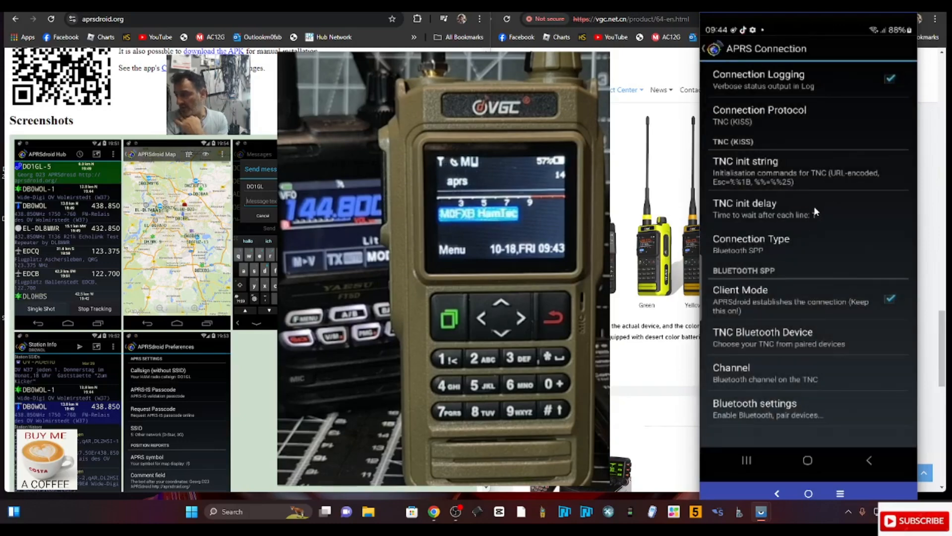
- Re-select the VR-N76 radio as the TNC Bluetooth device
click(780, 332)
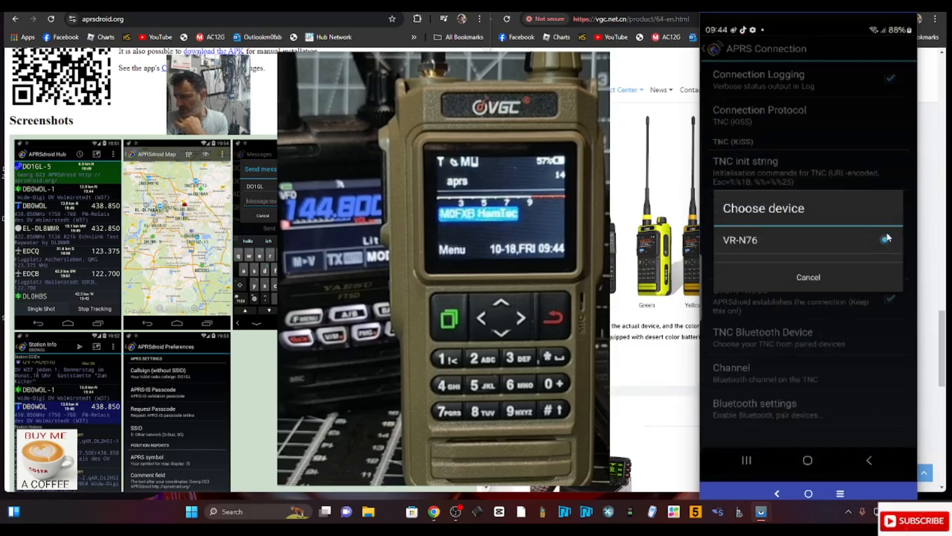
click(740, 240)
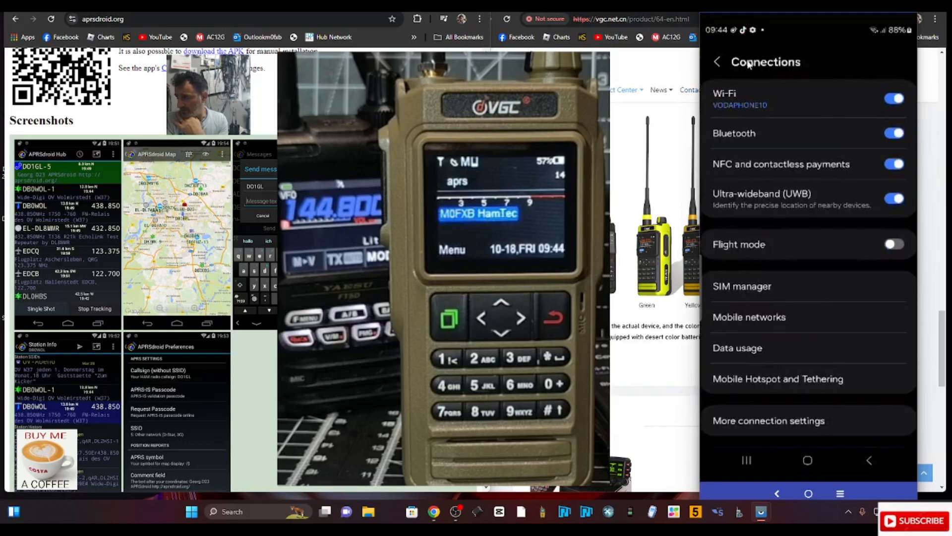
click(716, 62)
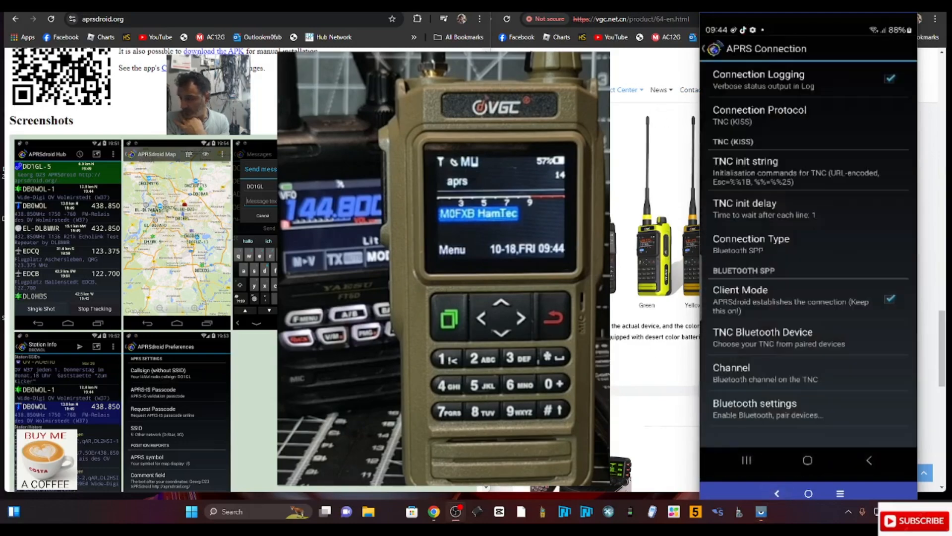
- Leave the preferences for the hub and view the digipeater station's details
click(869, 459)
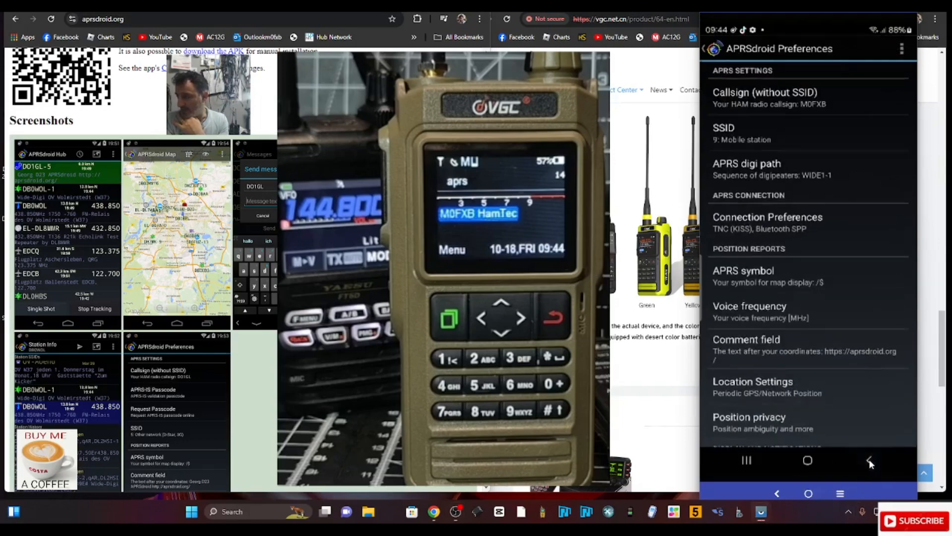
click(870, 460)
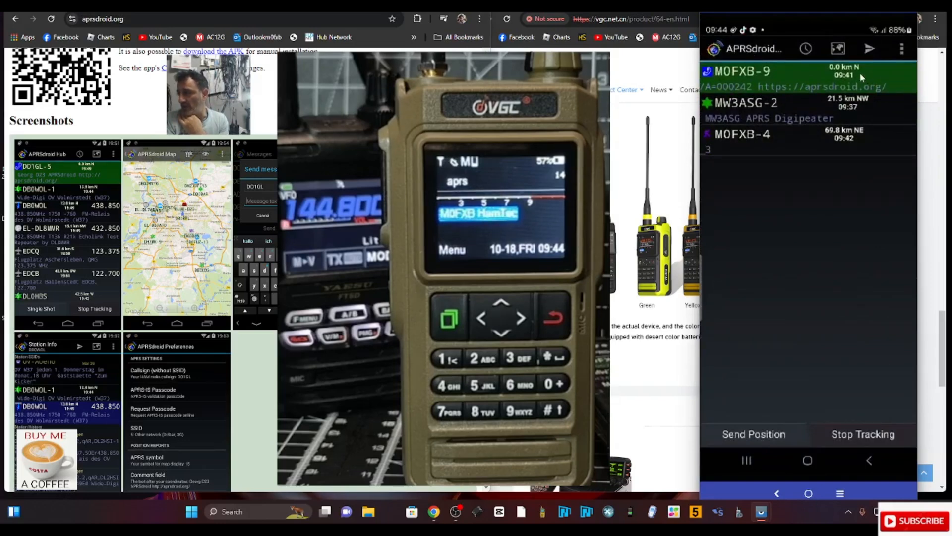
click(745, 102)
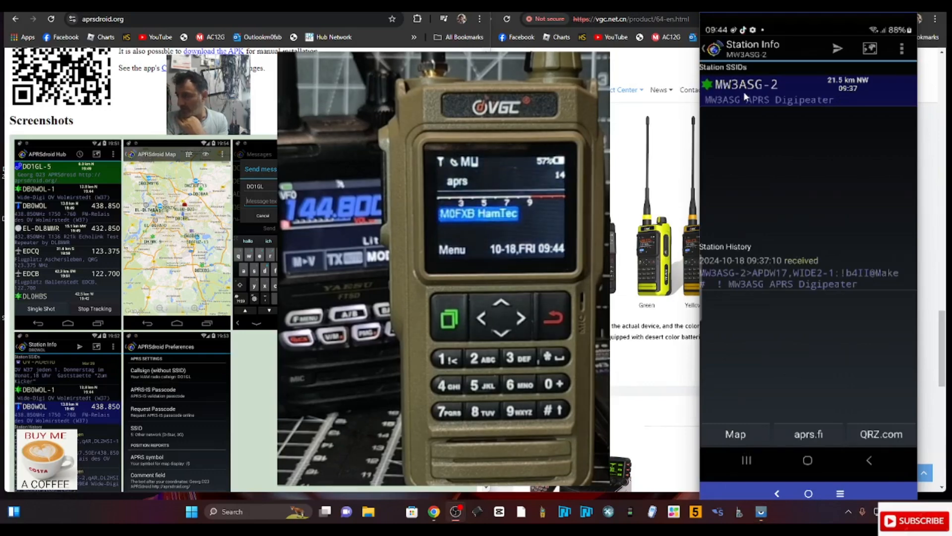
- Show the digipeater on the map, then return to the hub station list
click(734, 433)
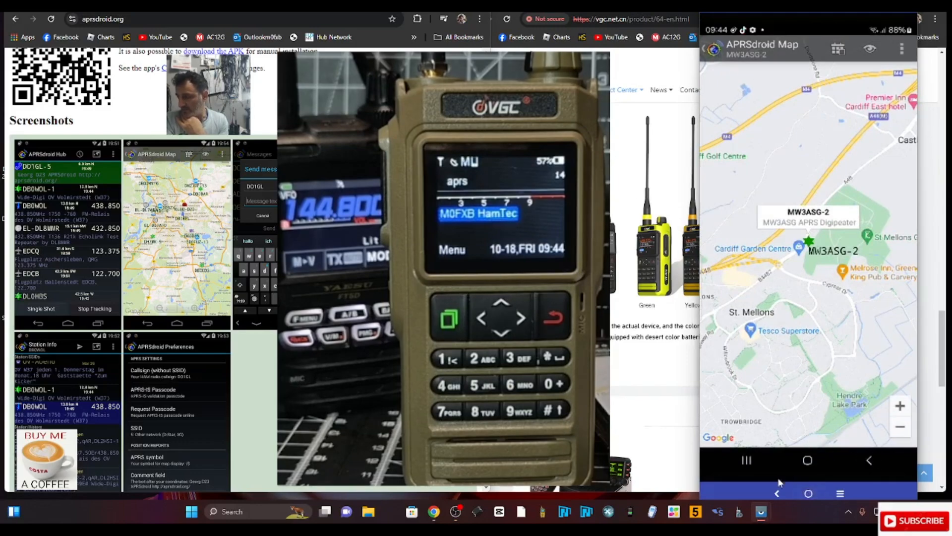
click(807, 251)
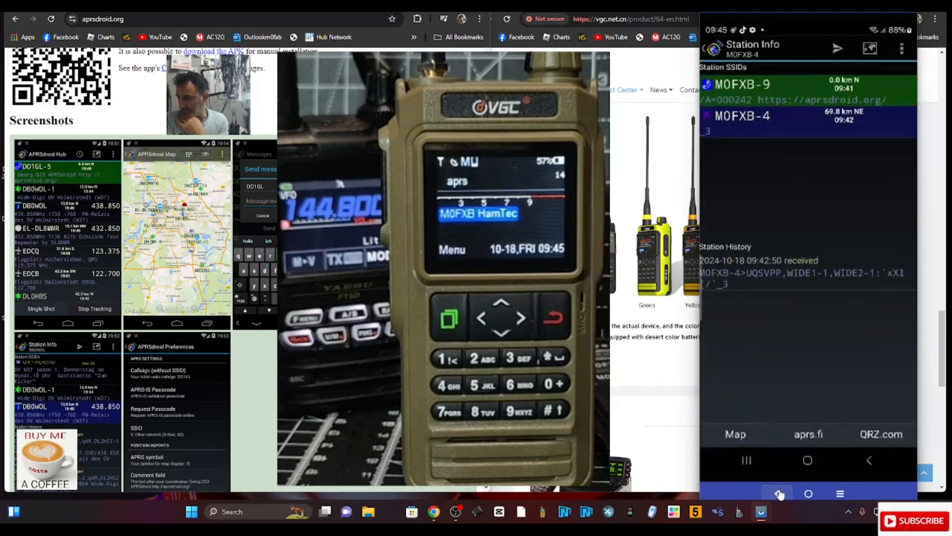
click(778, 493)
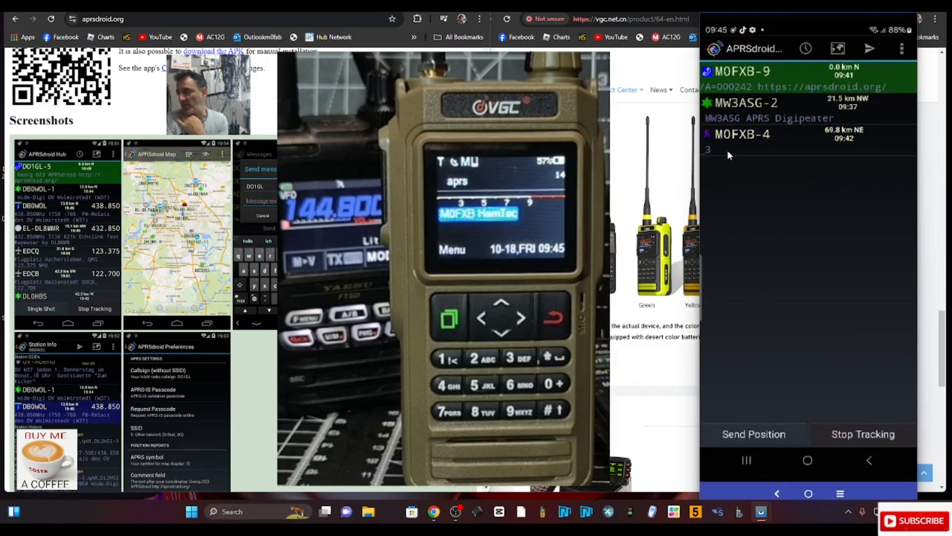
click(745, 102)
text(apr)
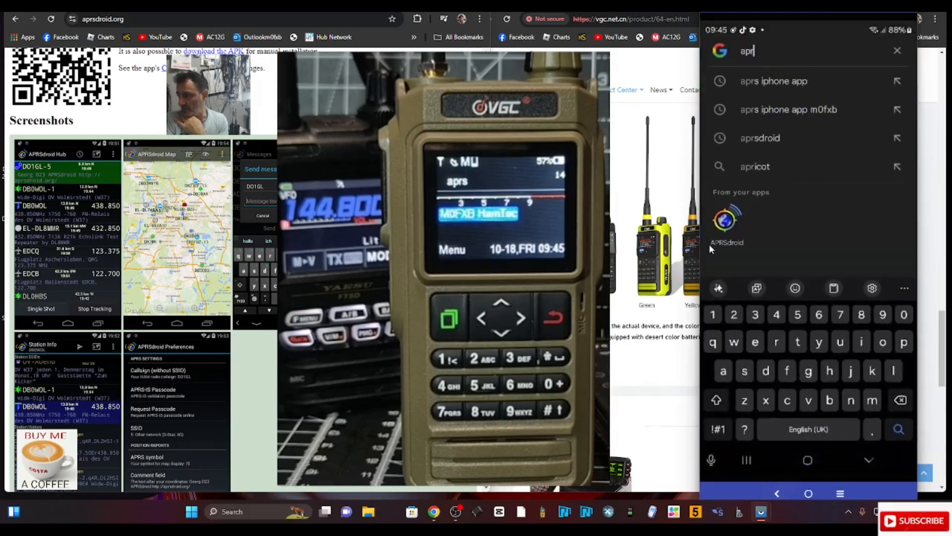
- Reopen APRSdroid, cycle Log and Map views, and show the hub's action list
click(727, 226)
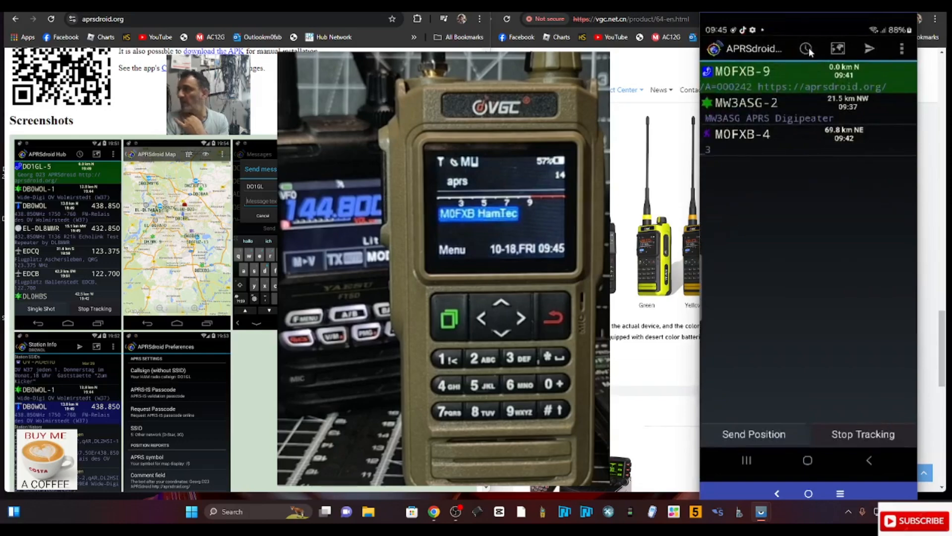
click(838, 49)
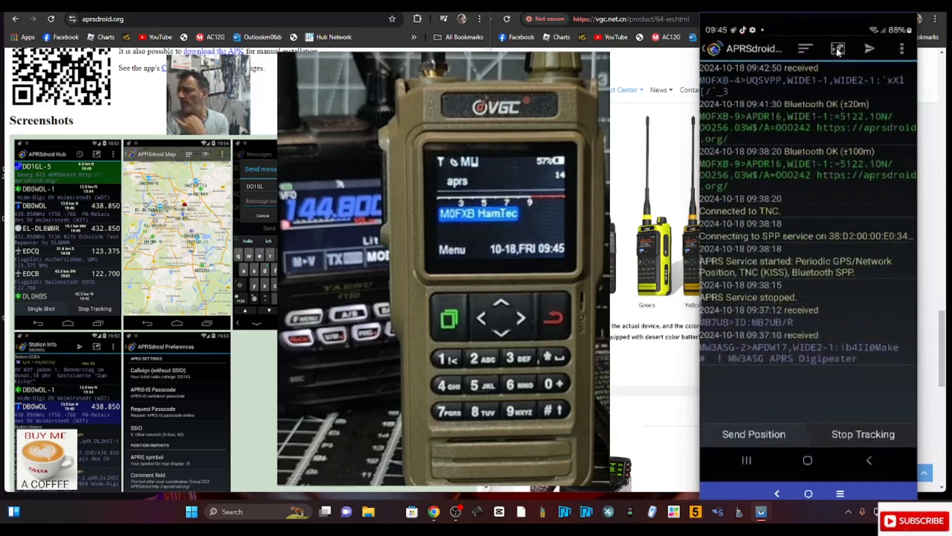
click(838, 49)
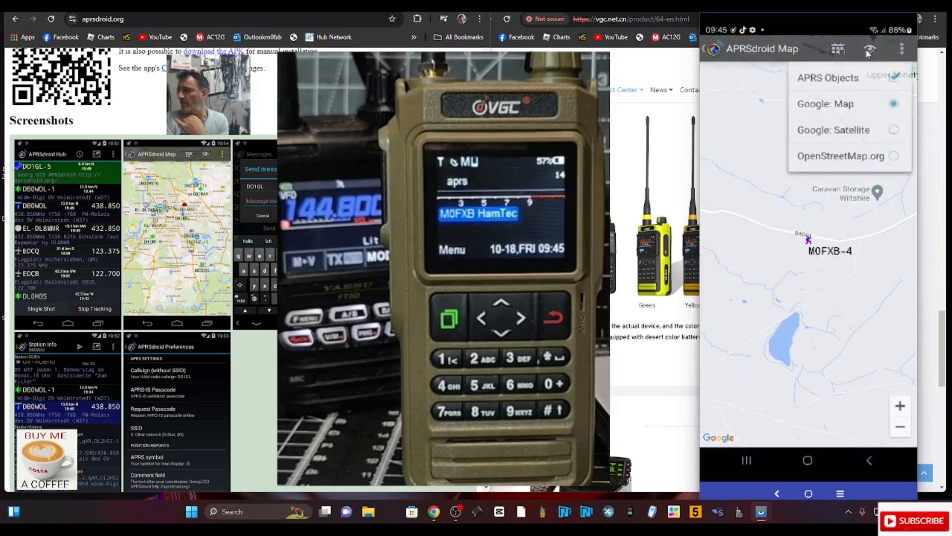
click(894, 78)
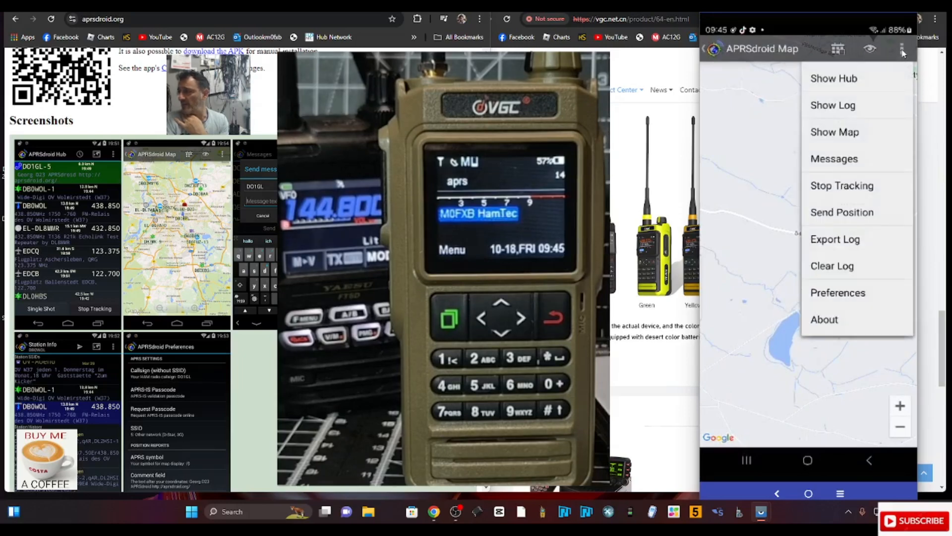
mouse_move(852, 177)
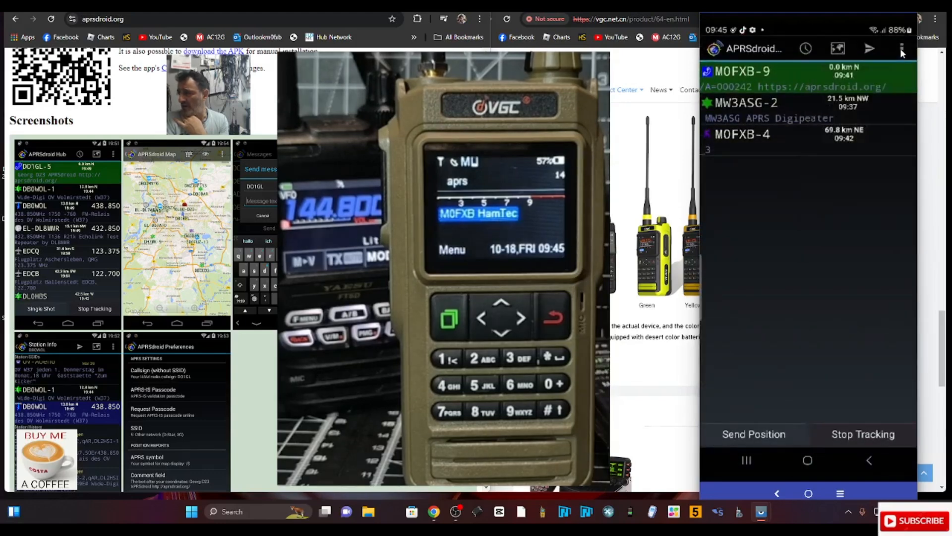
click(903, 49)
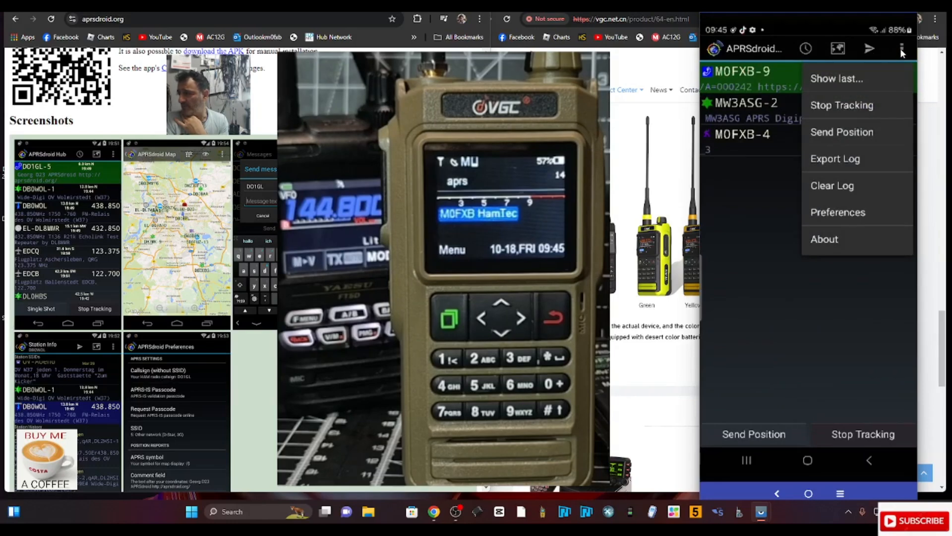